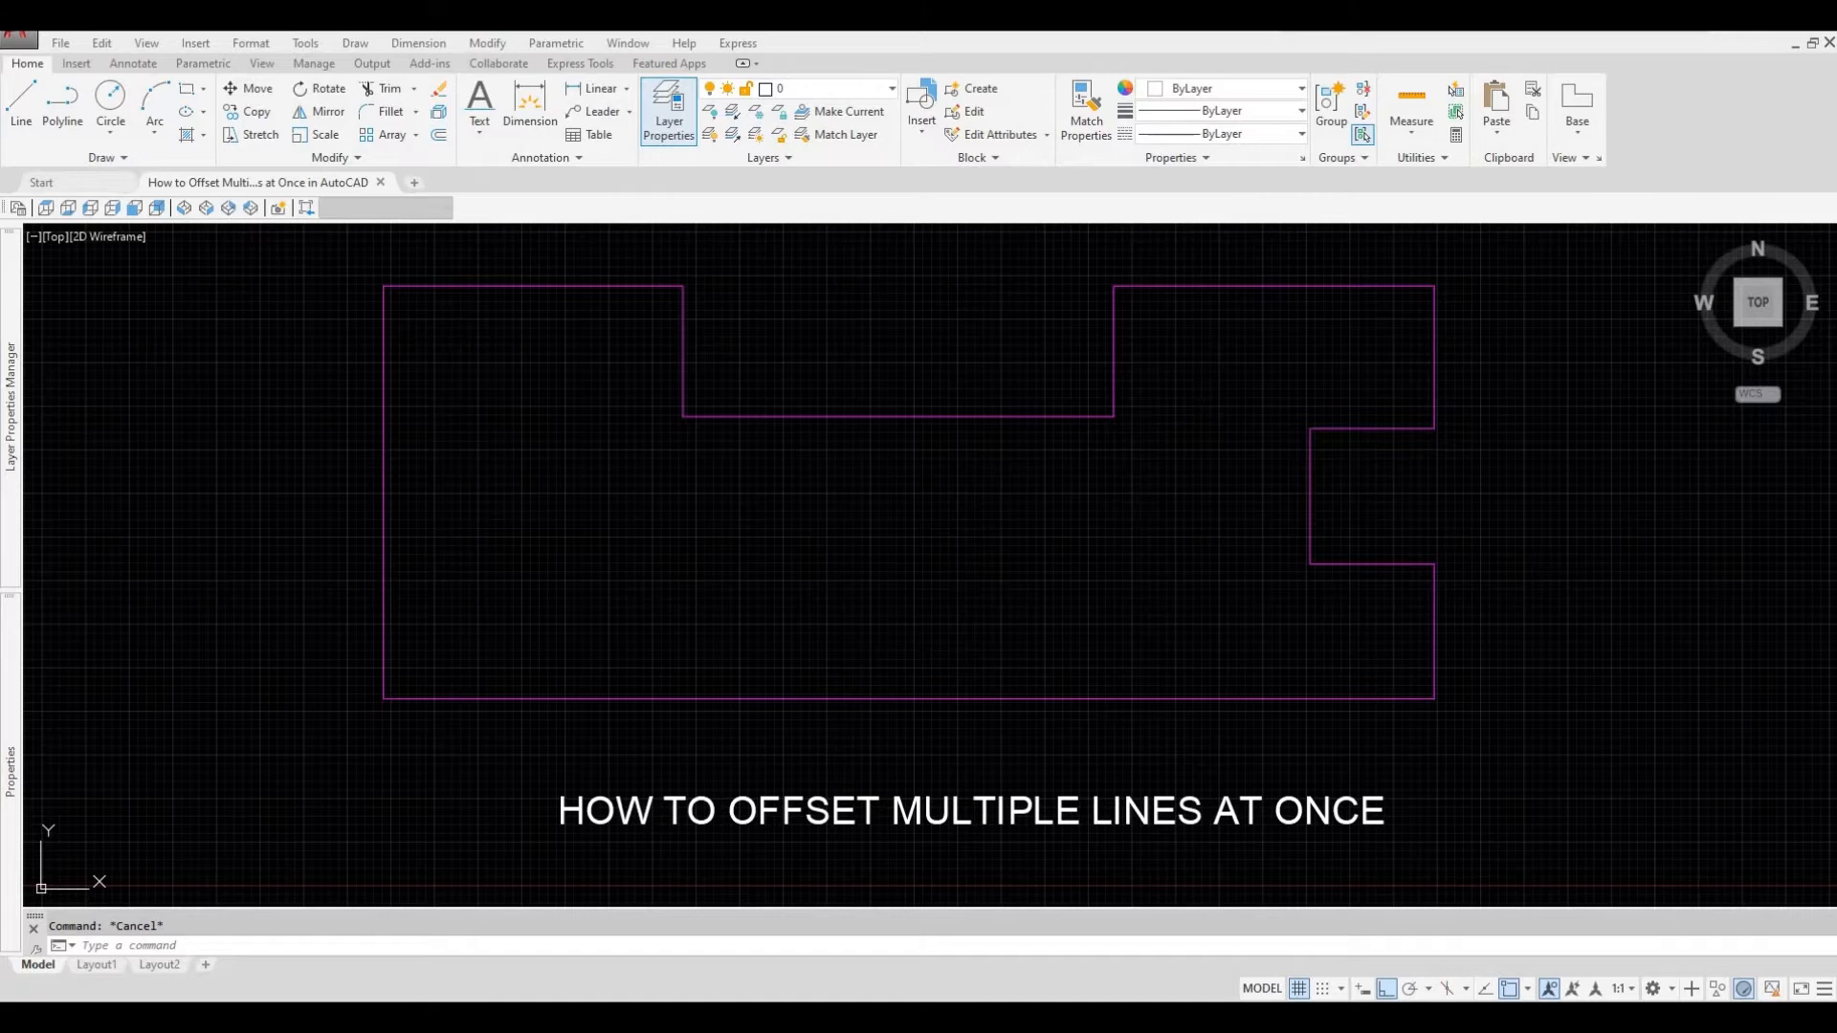
Step: Offset the top-left edge of the outline by 100 units, then undo the copy
left_click(534, 285)
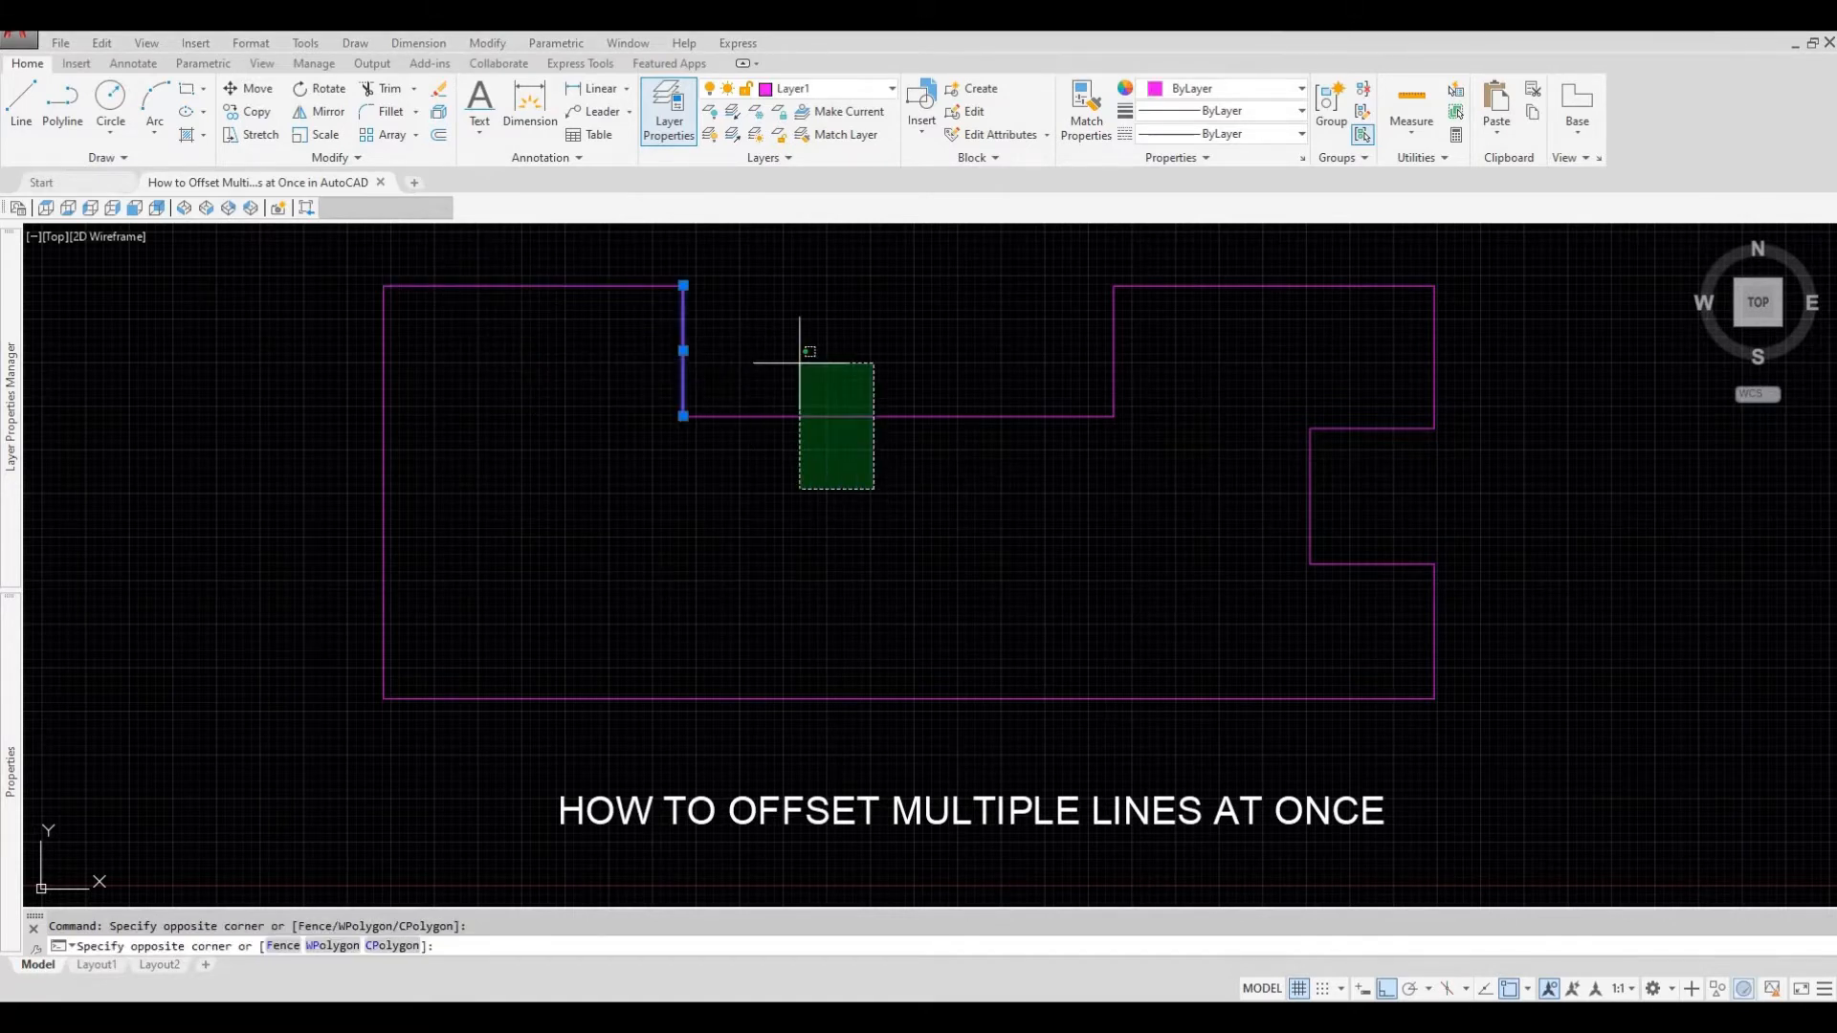
key("Escape")
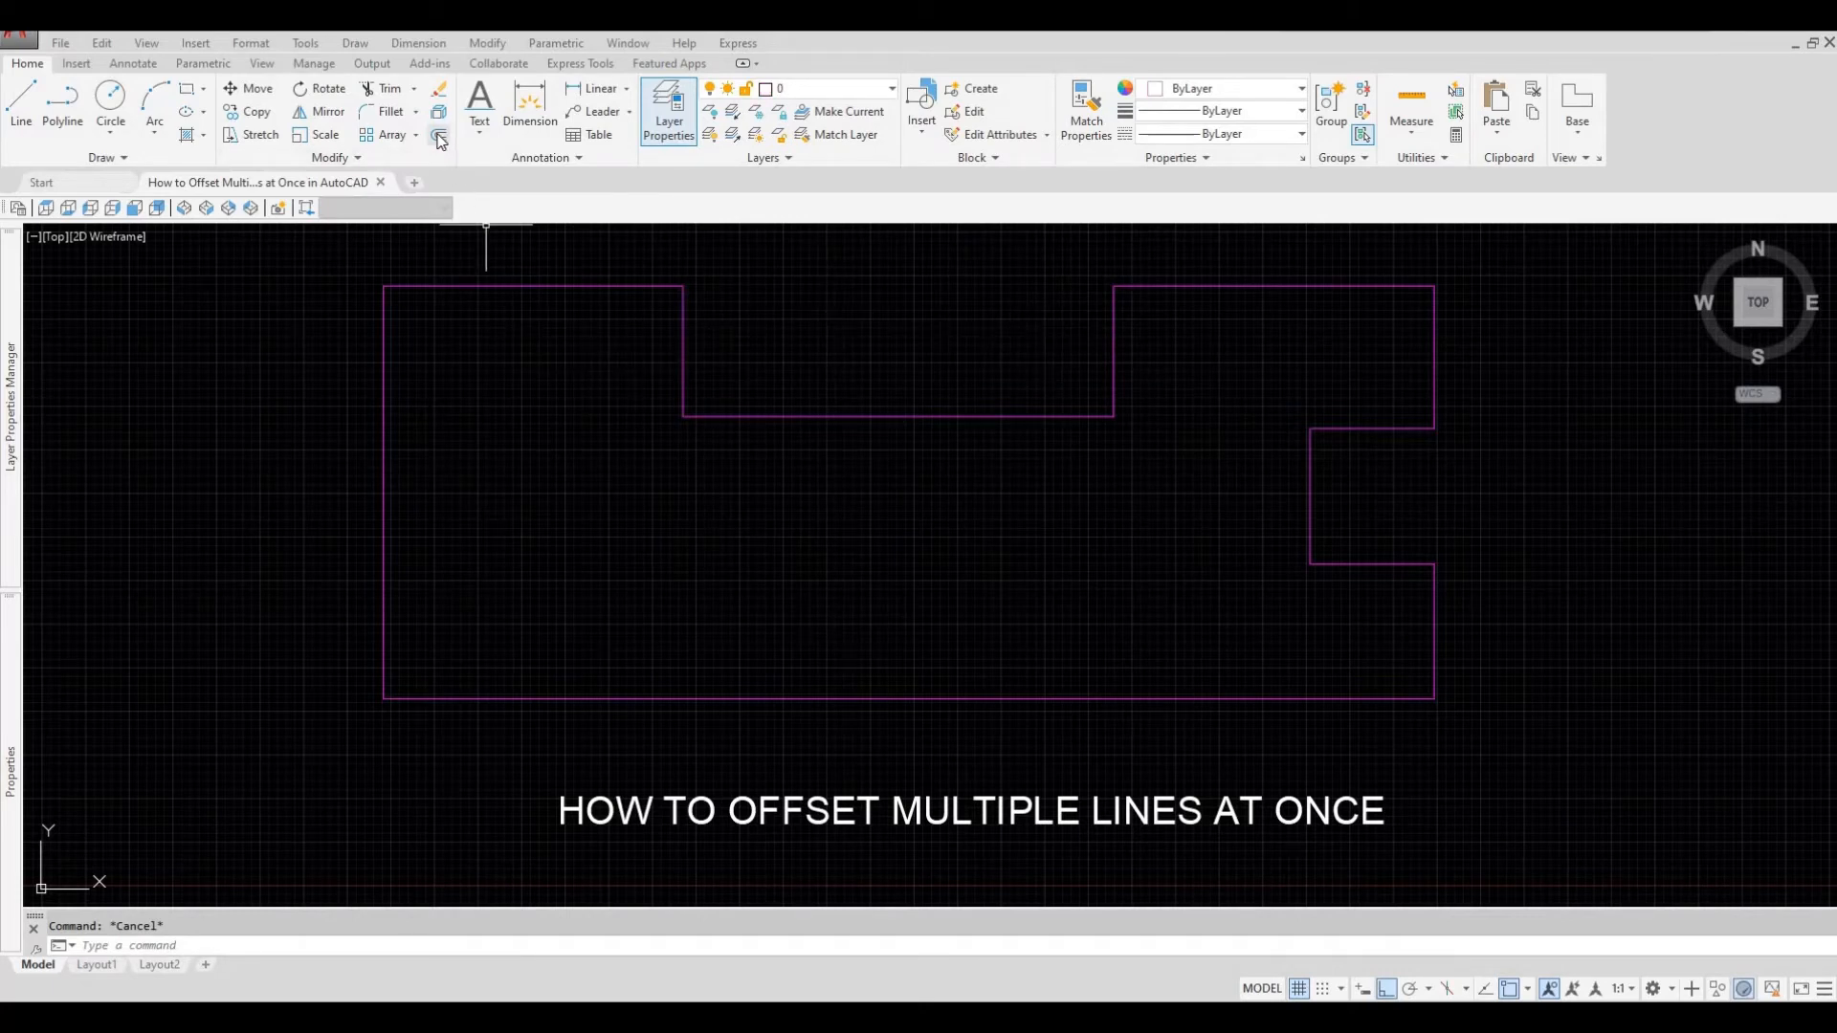
mouse_move(438, 139)
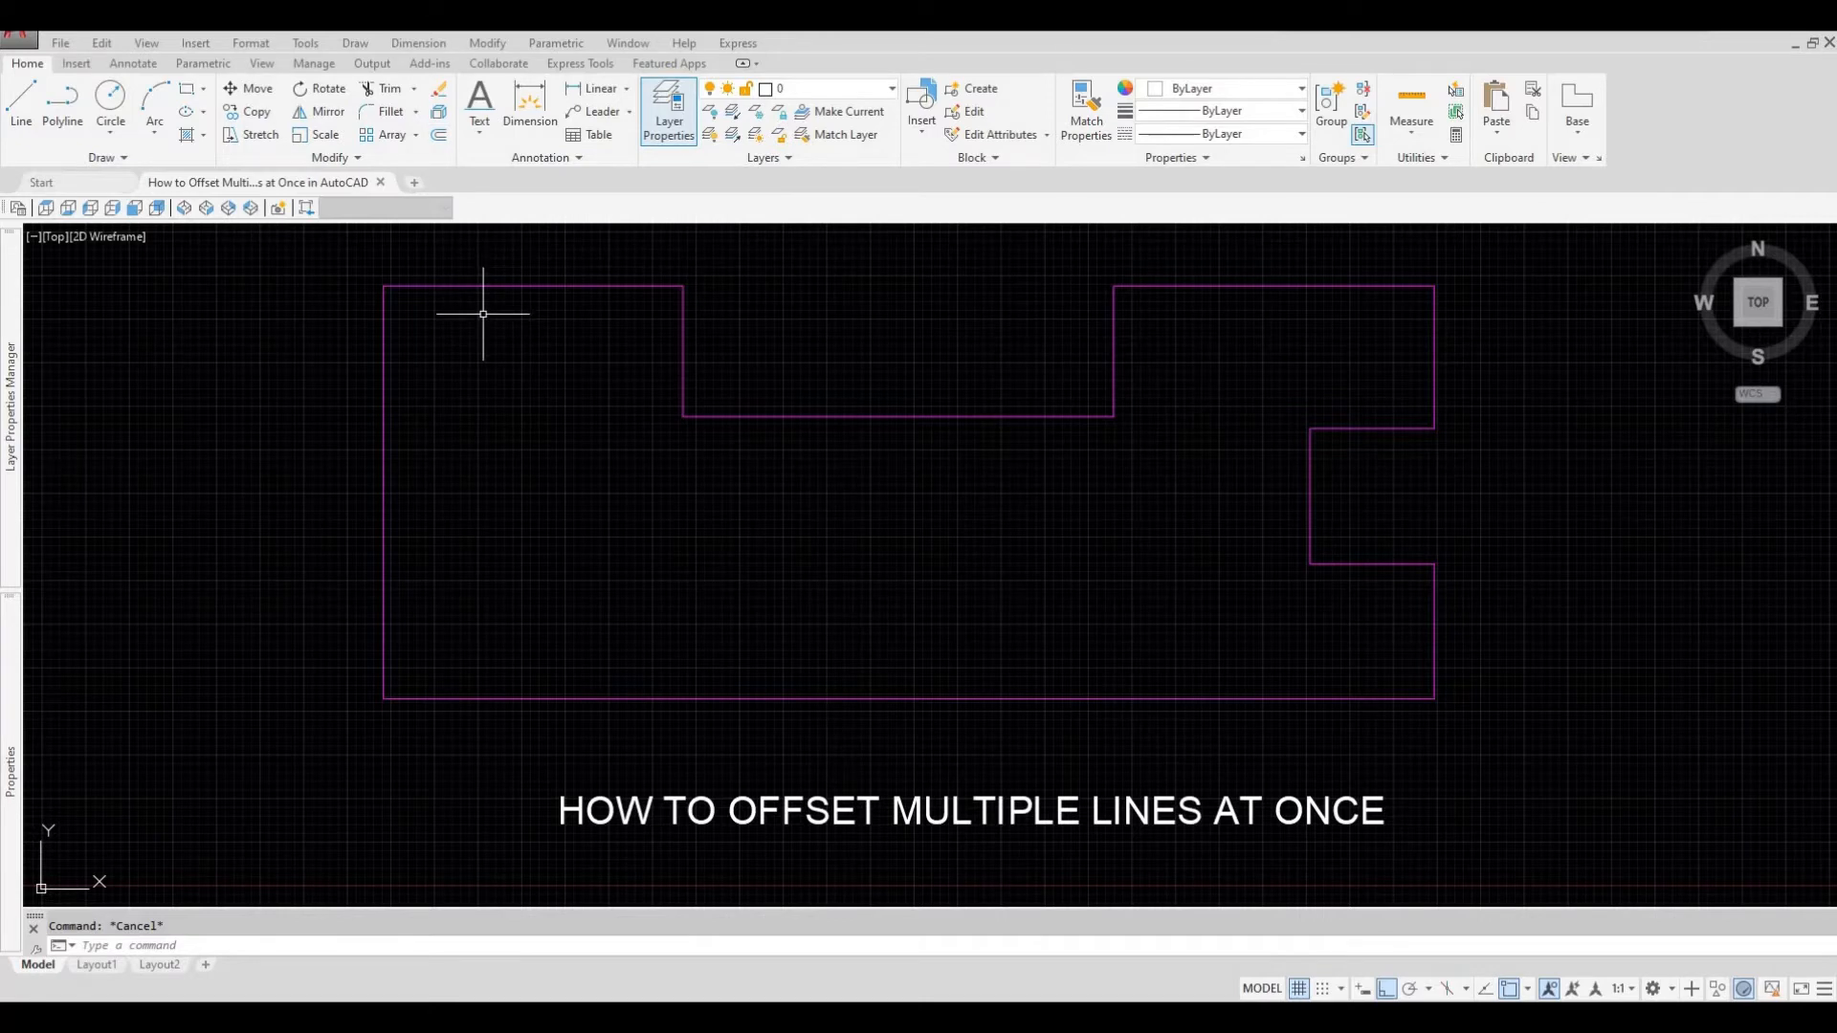
type("OFFSET Specify offset distance or [Through Erase Layer] <10.0000>:")
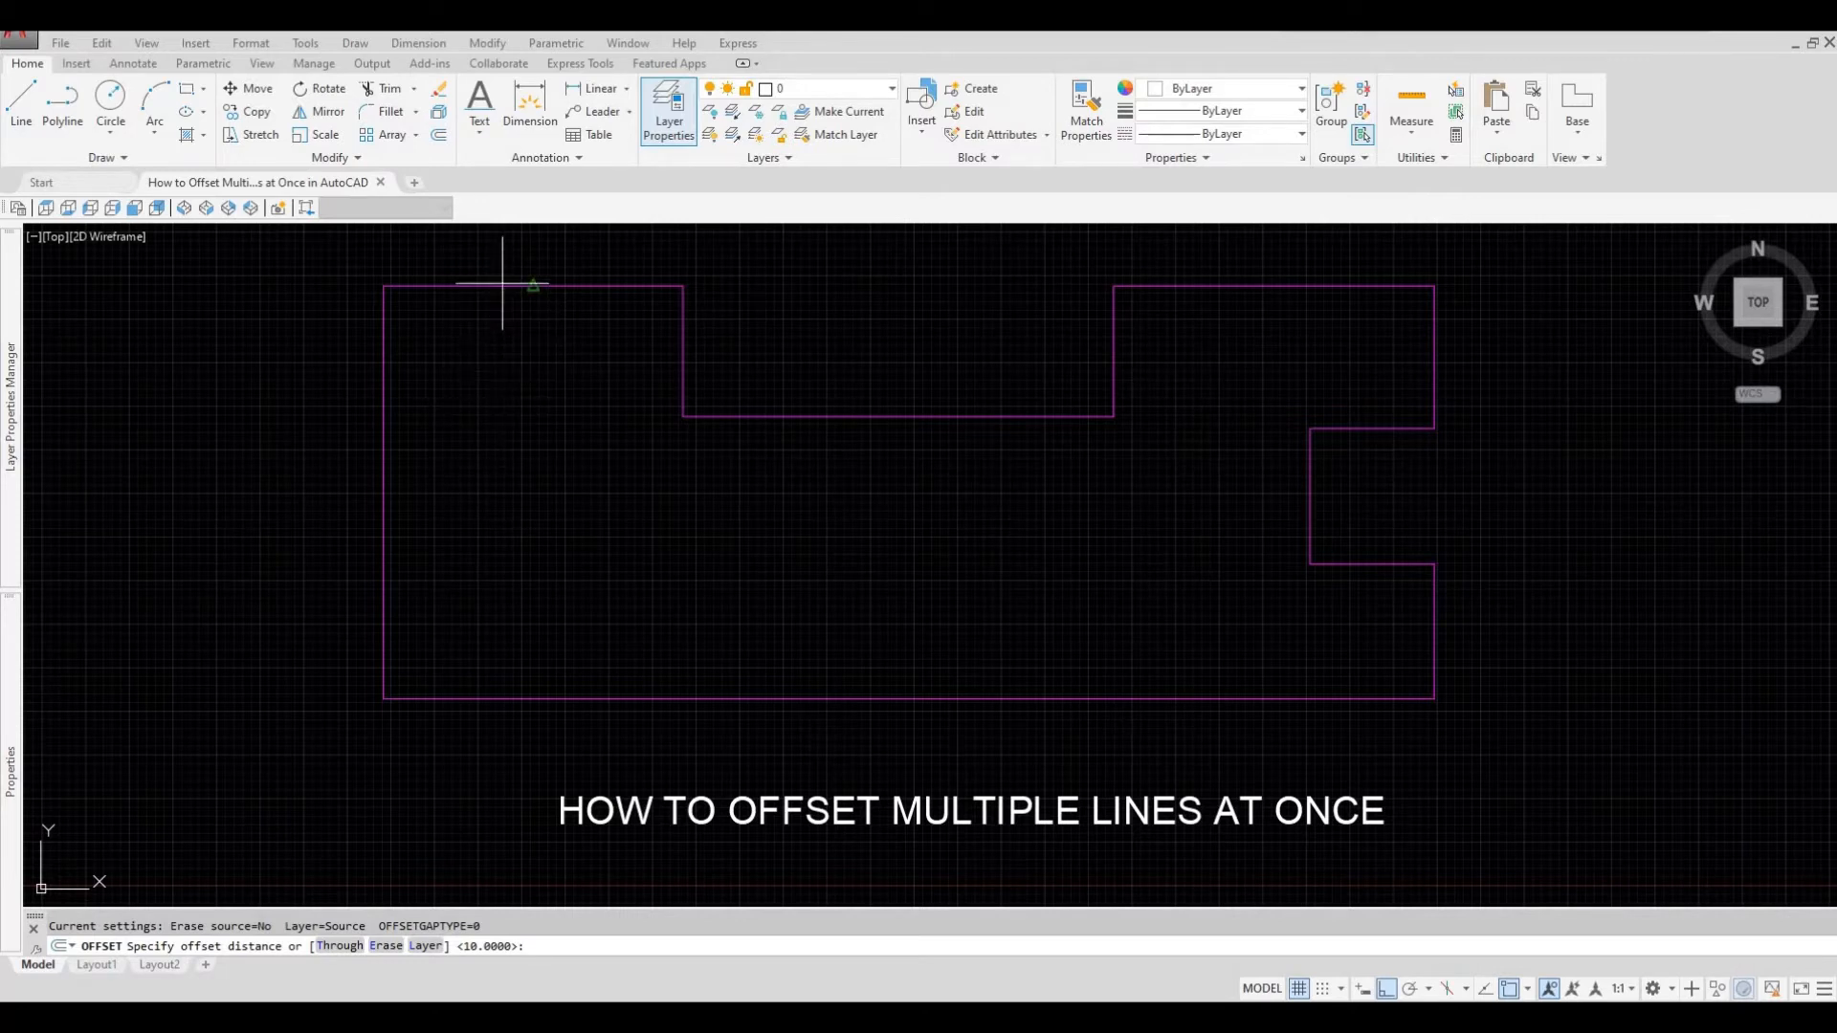
mouse_move(485, 335)
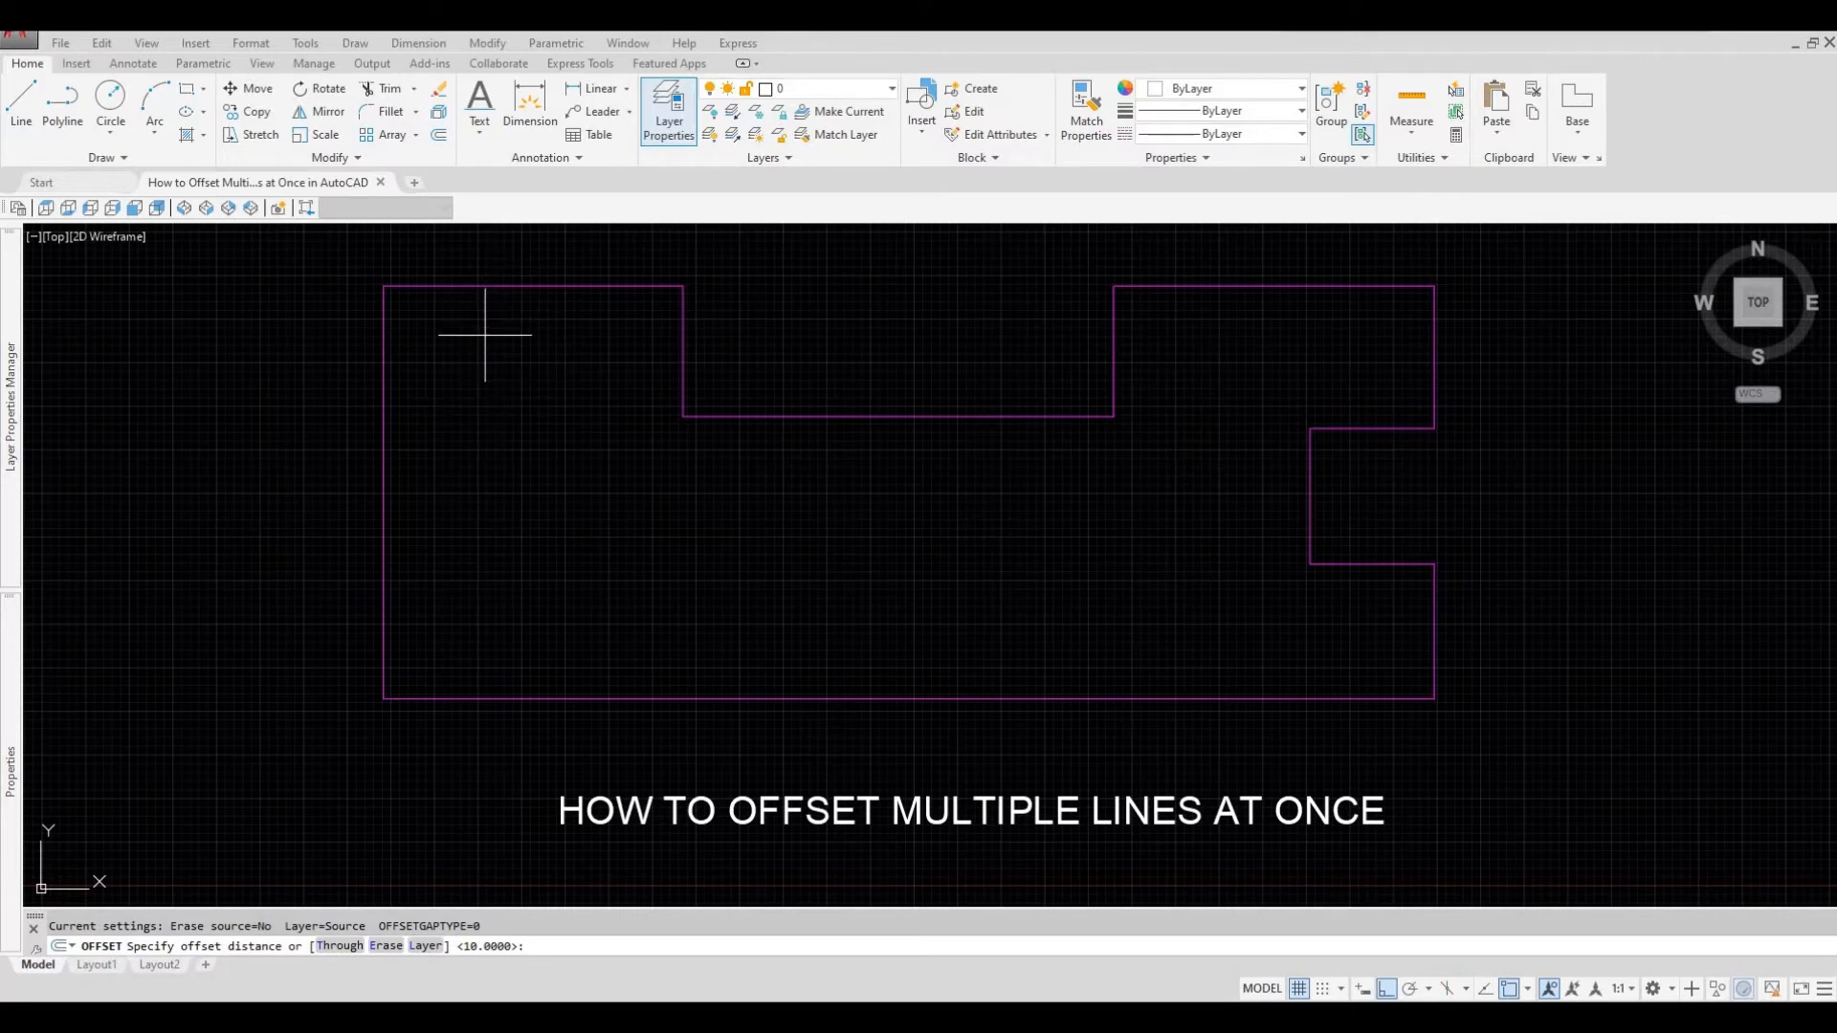
type("100")
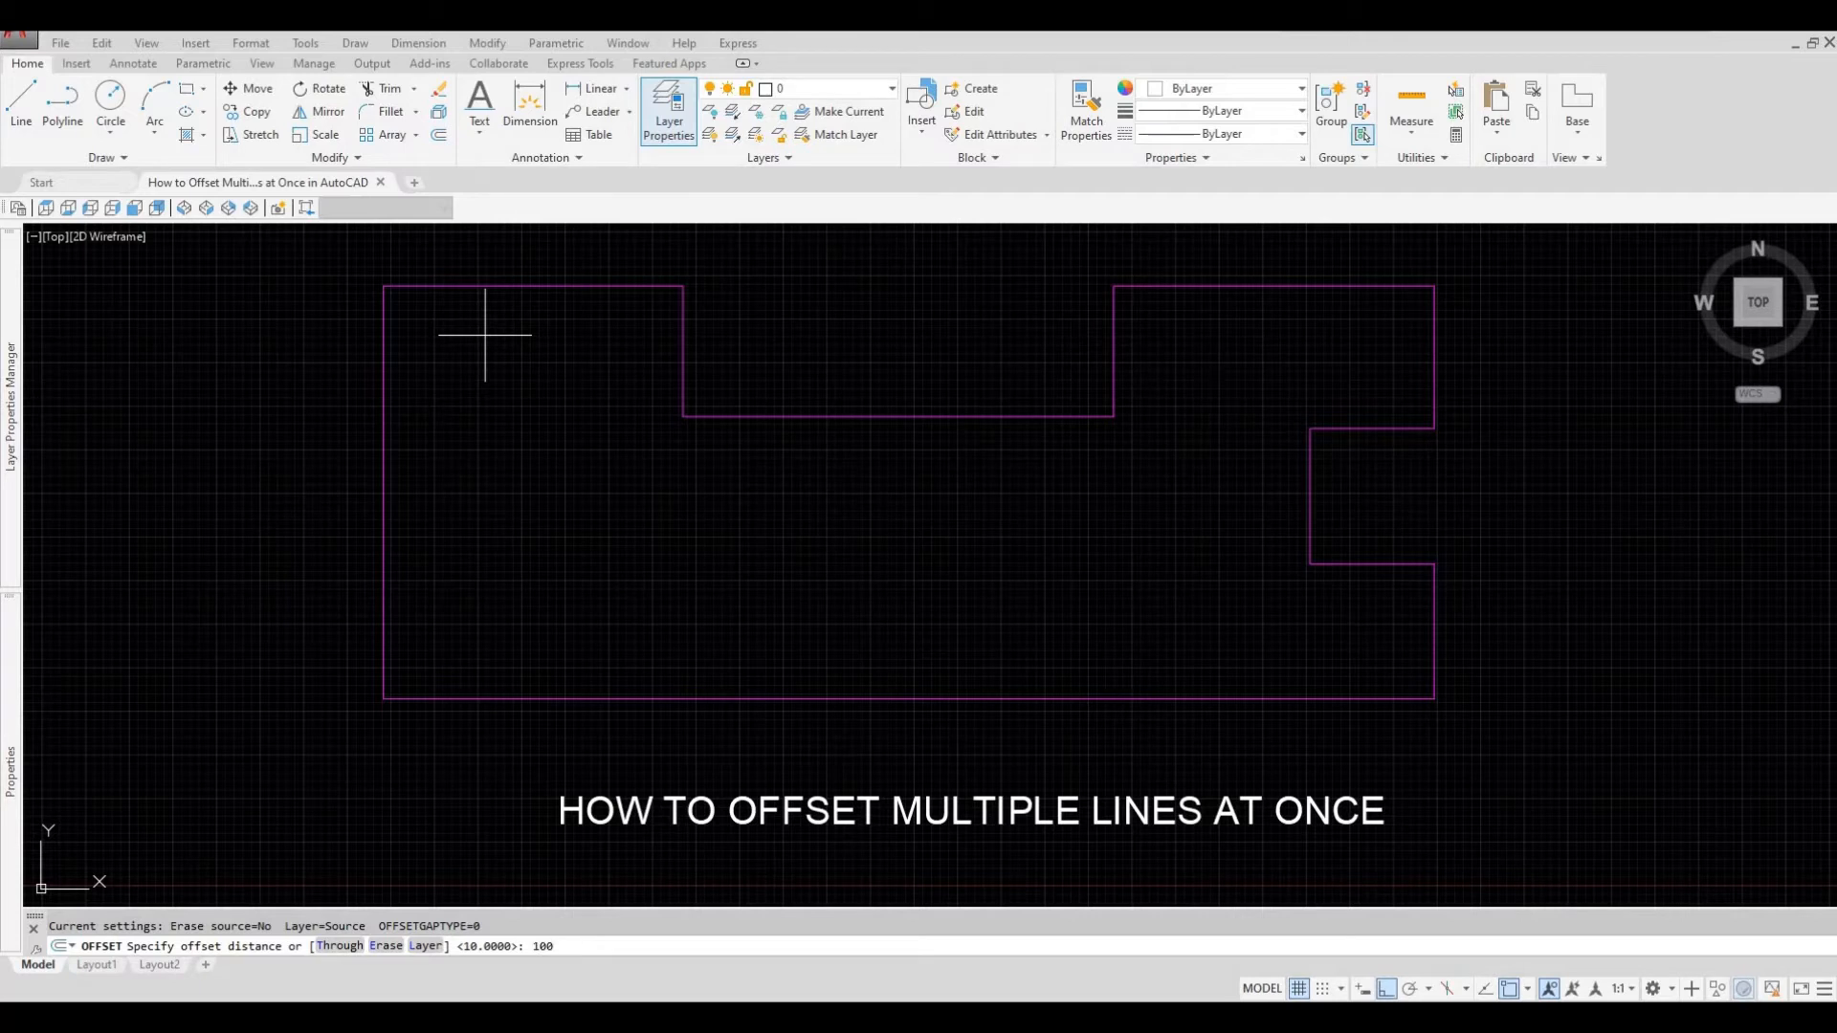
key("enter")
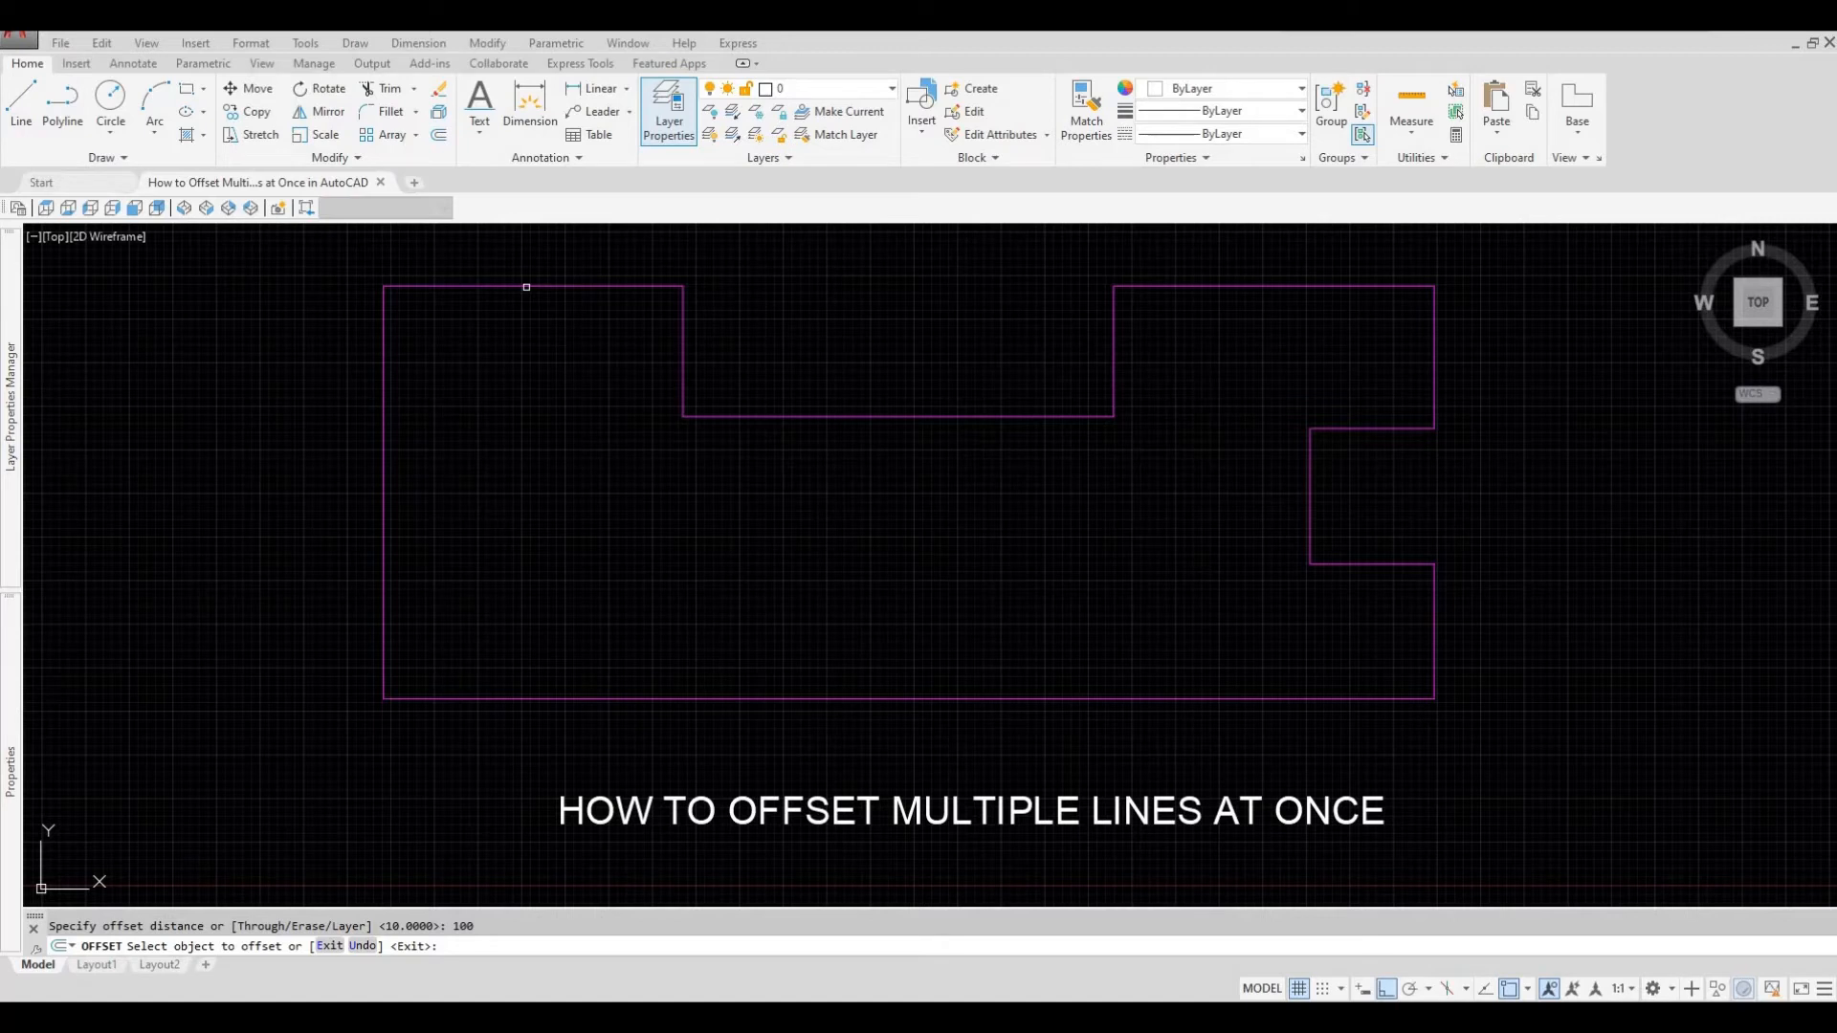
left_click(529, 287)
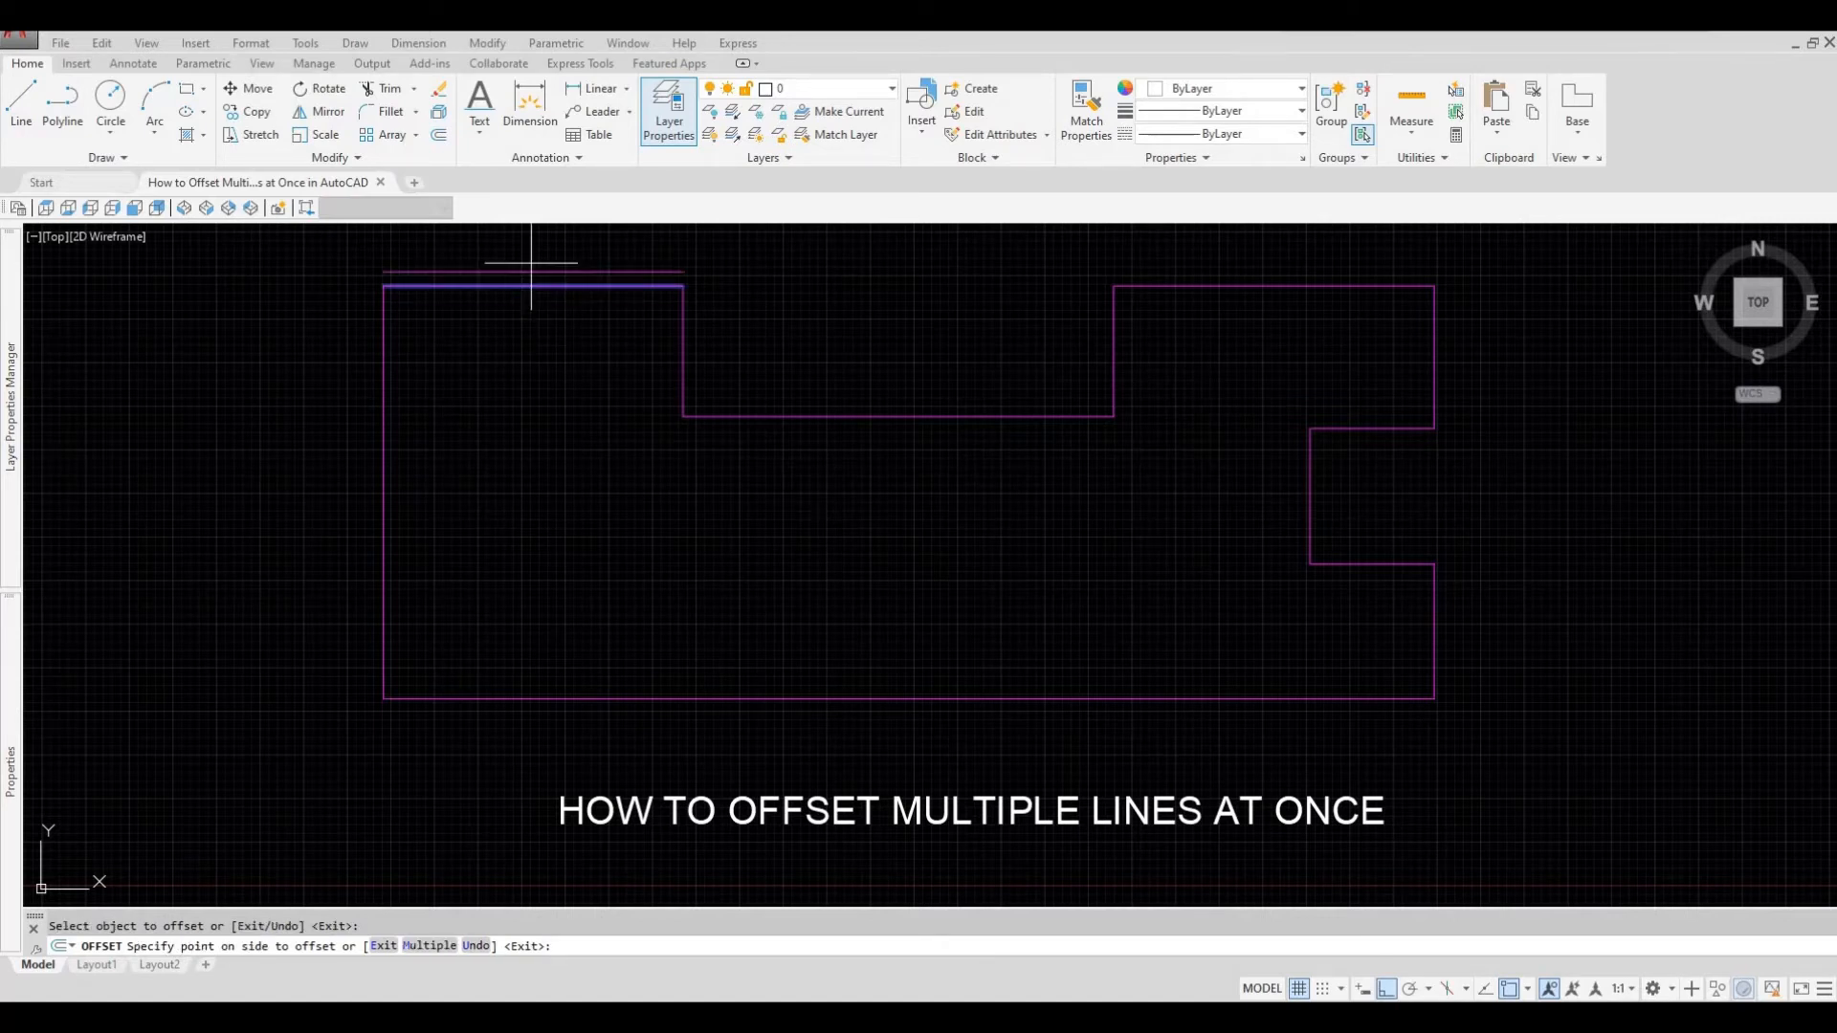
left_click(534, 285)
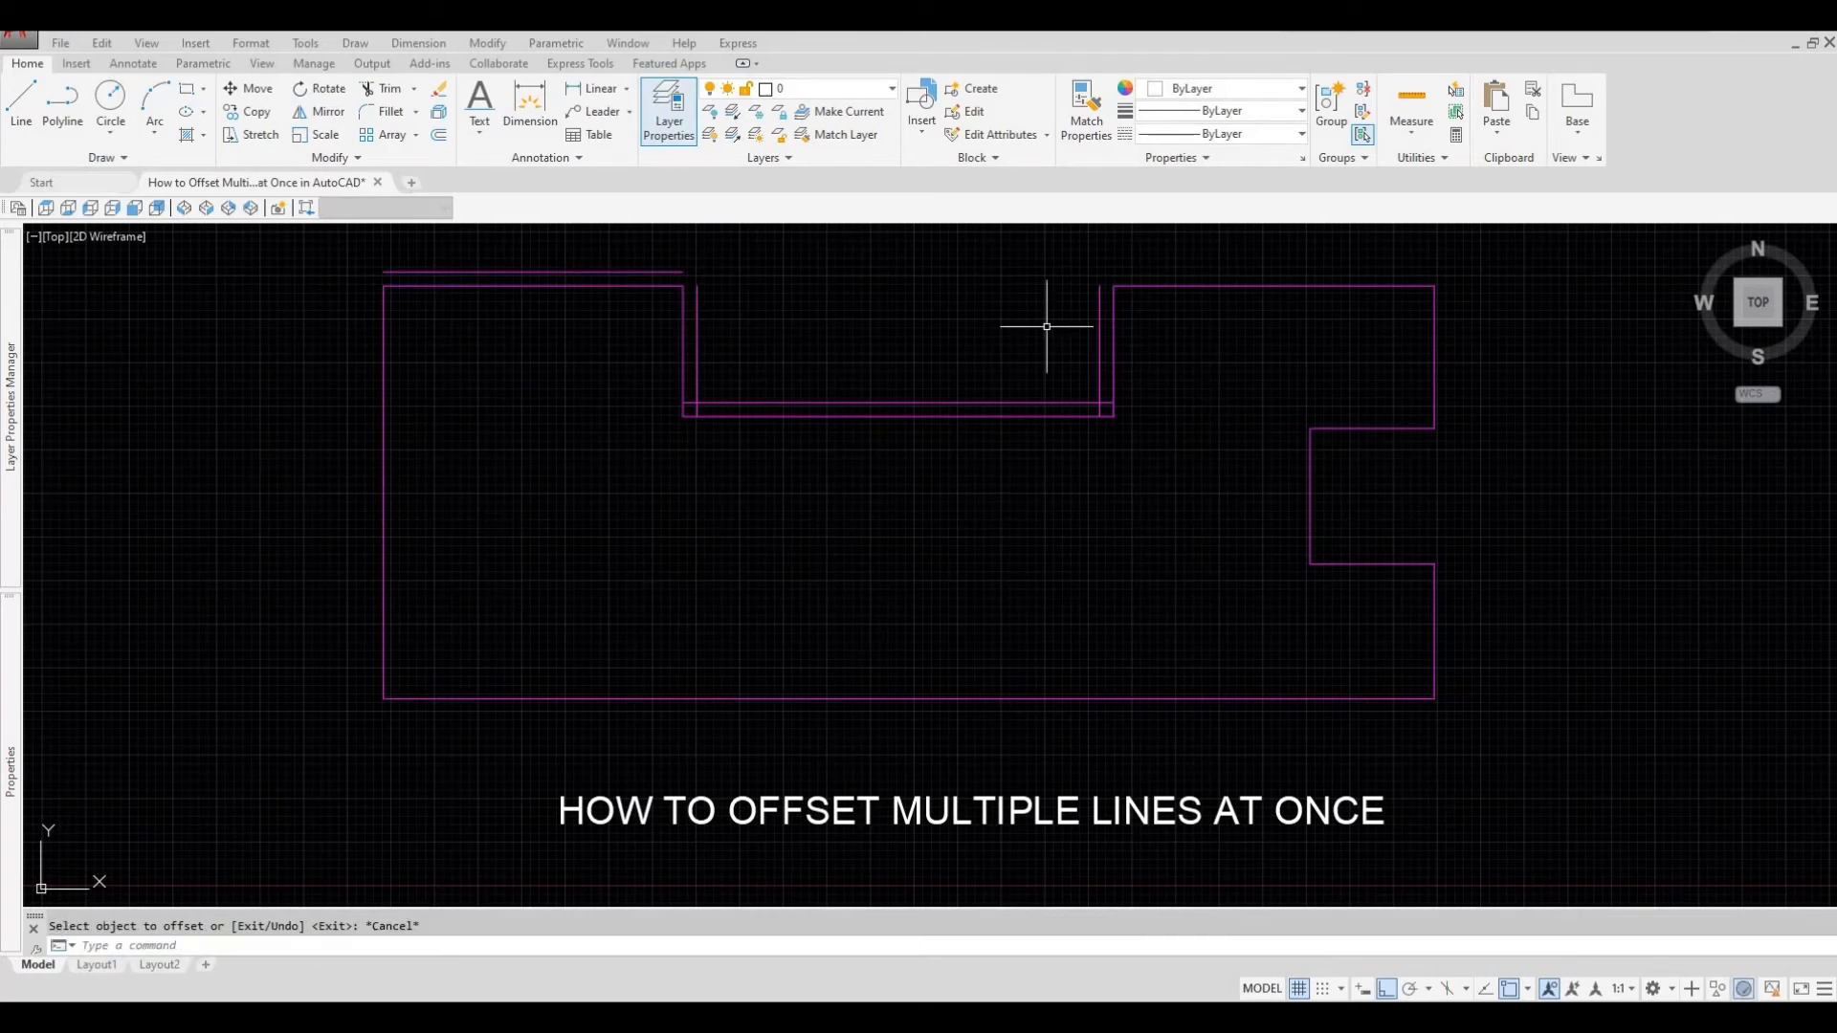
key("ctrl+z")
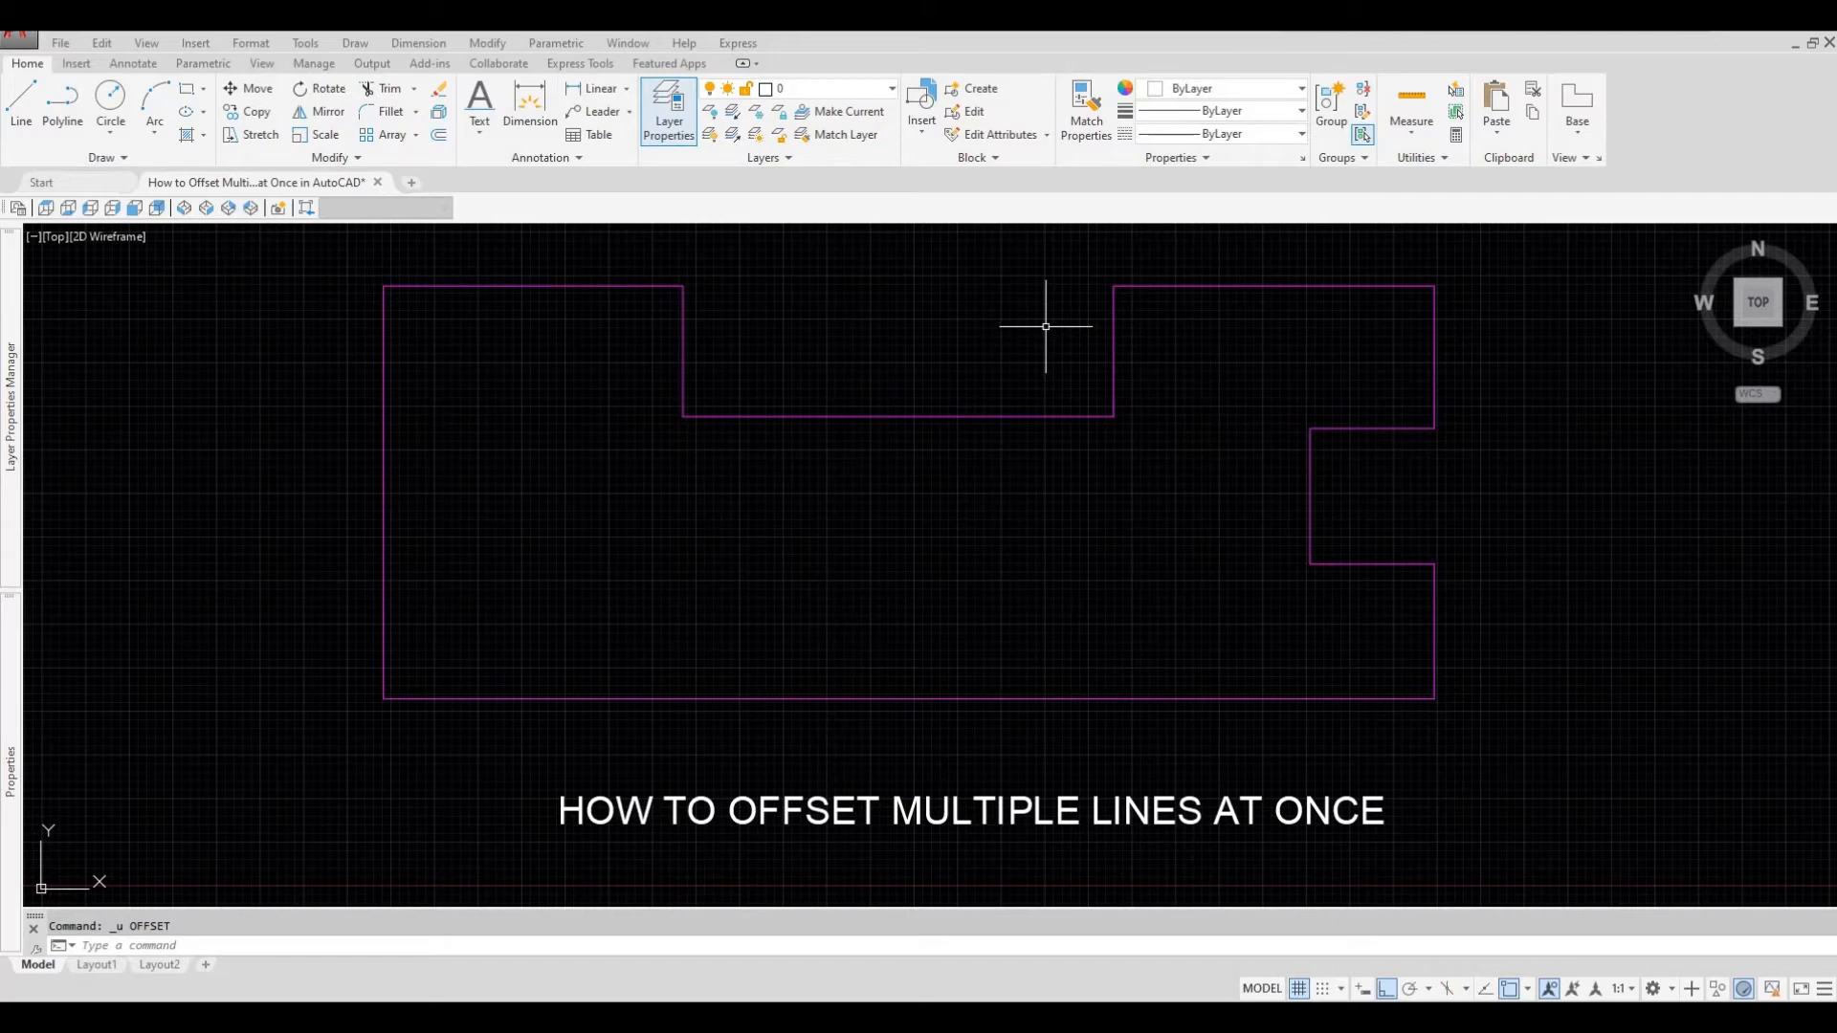
mouse_move(1035, 434)
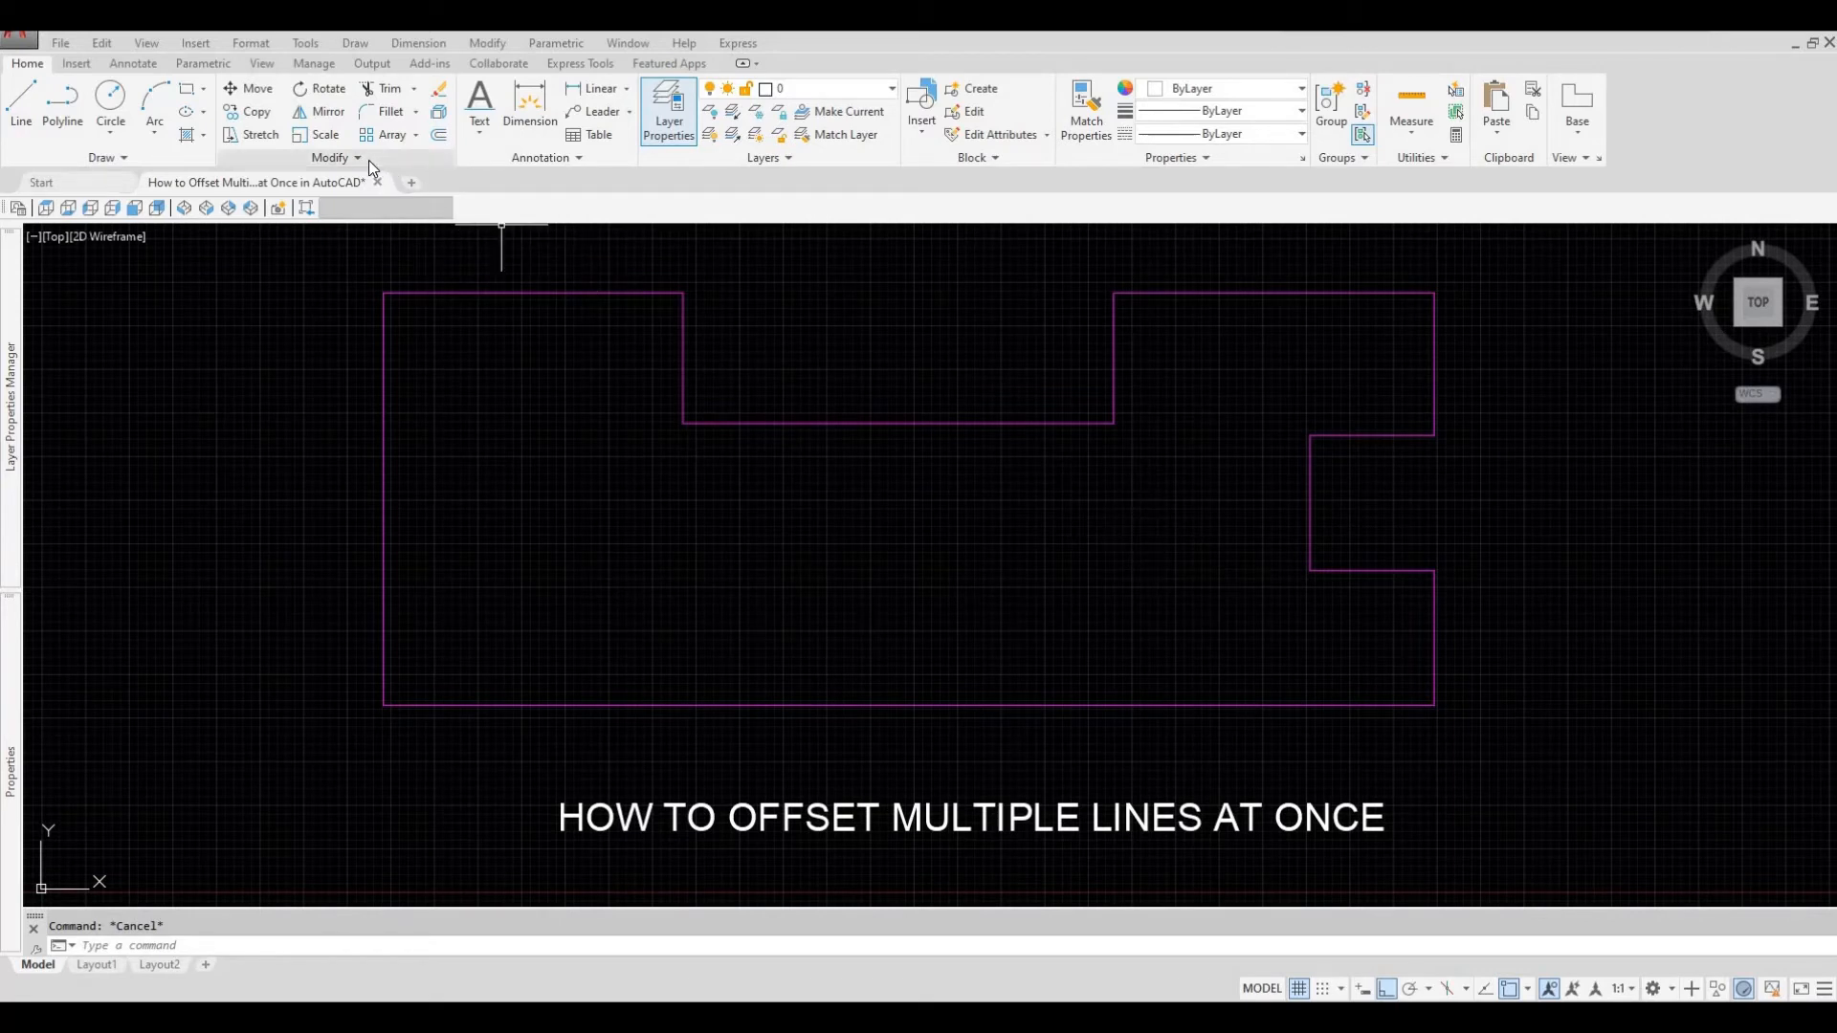
Step: Join the twelve window-selected outline lines into one polyline from the Modify panel
left_click(357, 159)
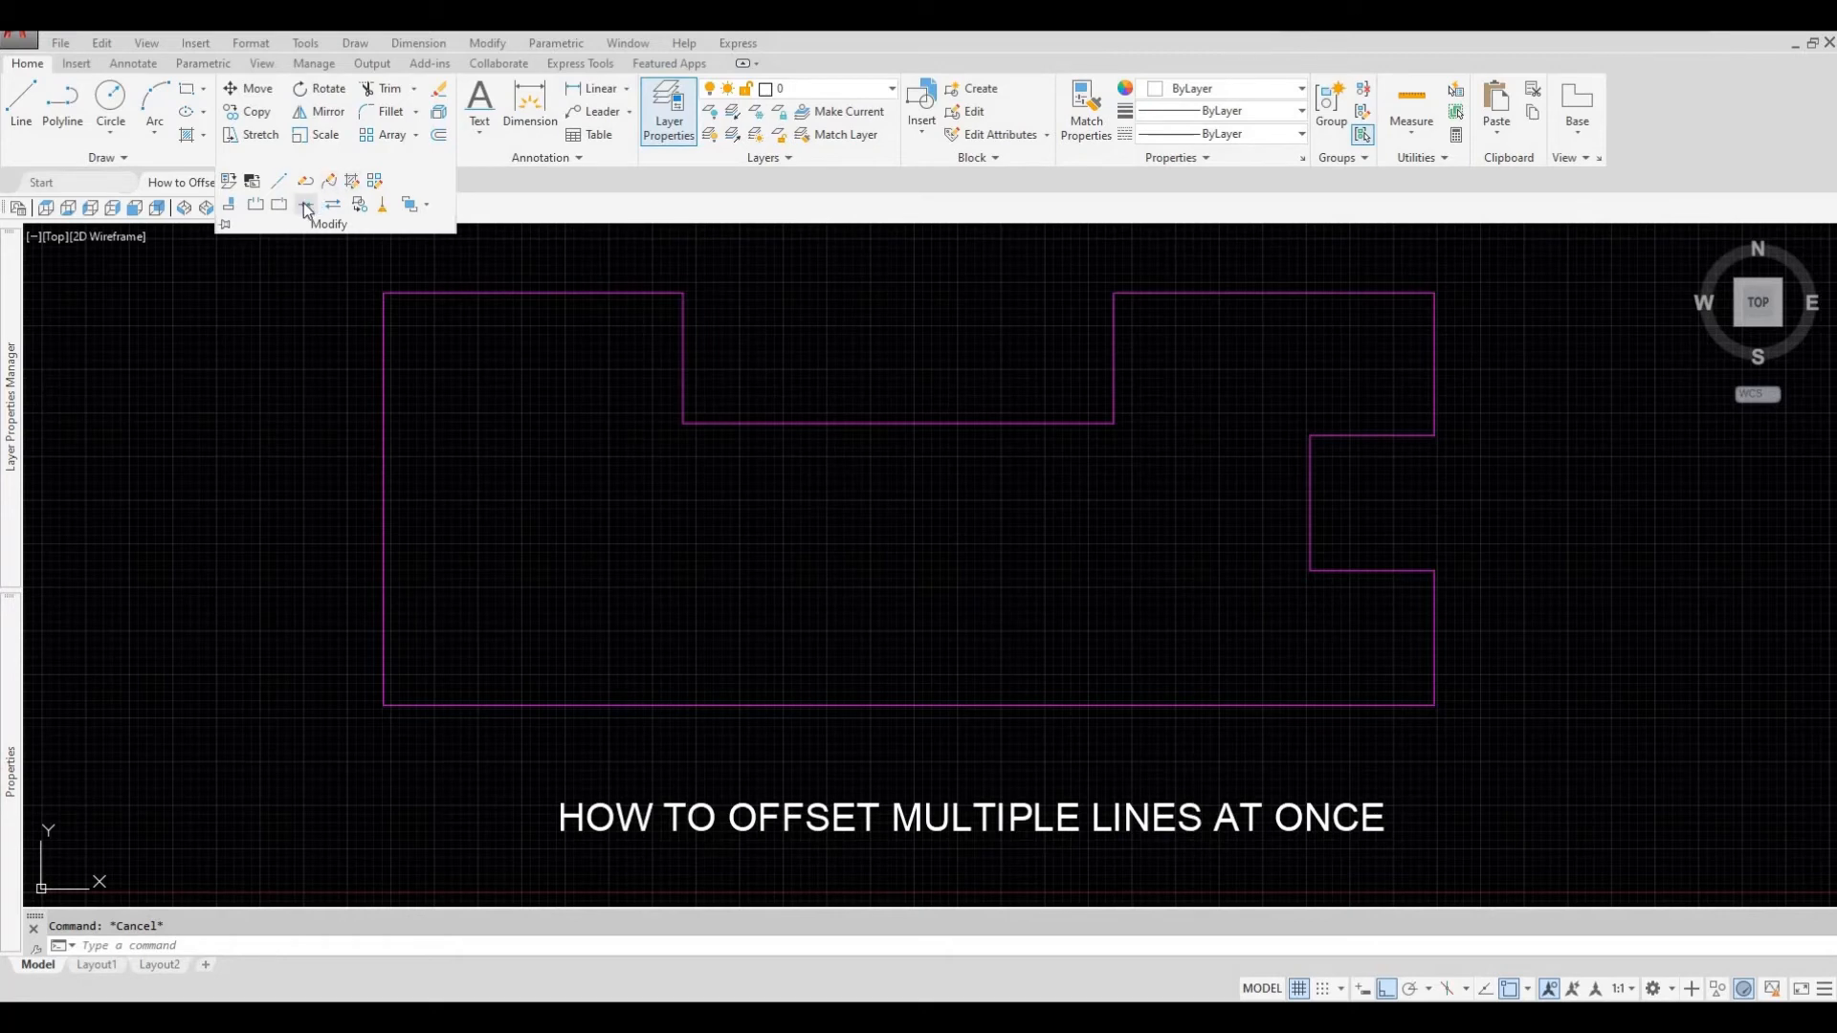
mouse_move(304, 211)
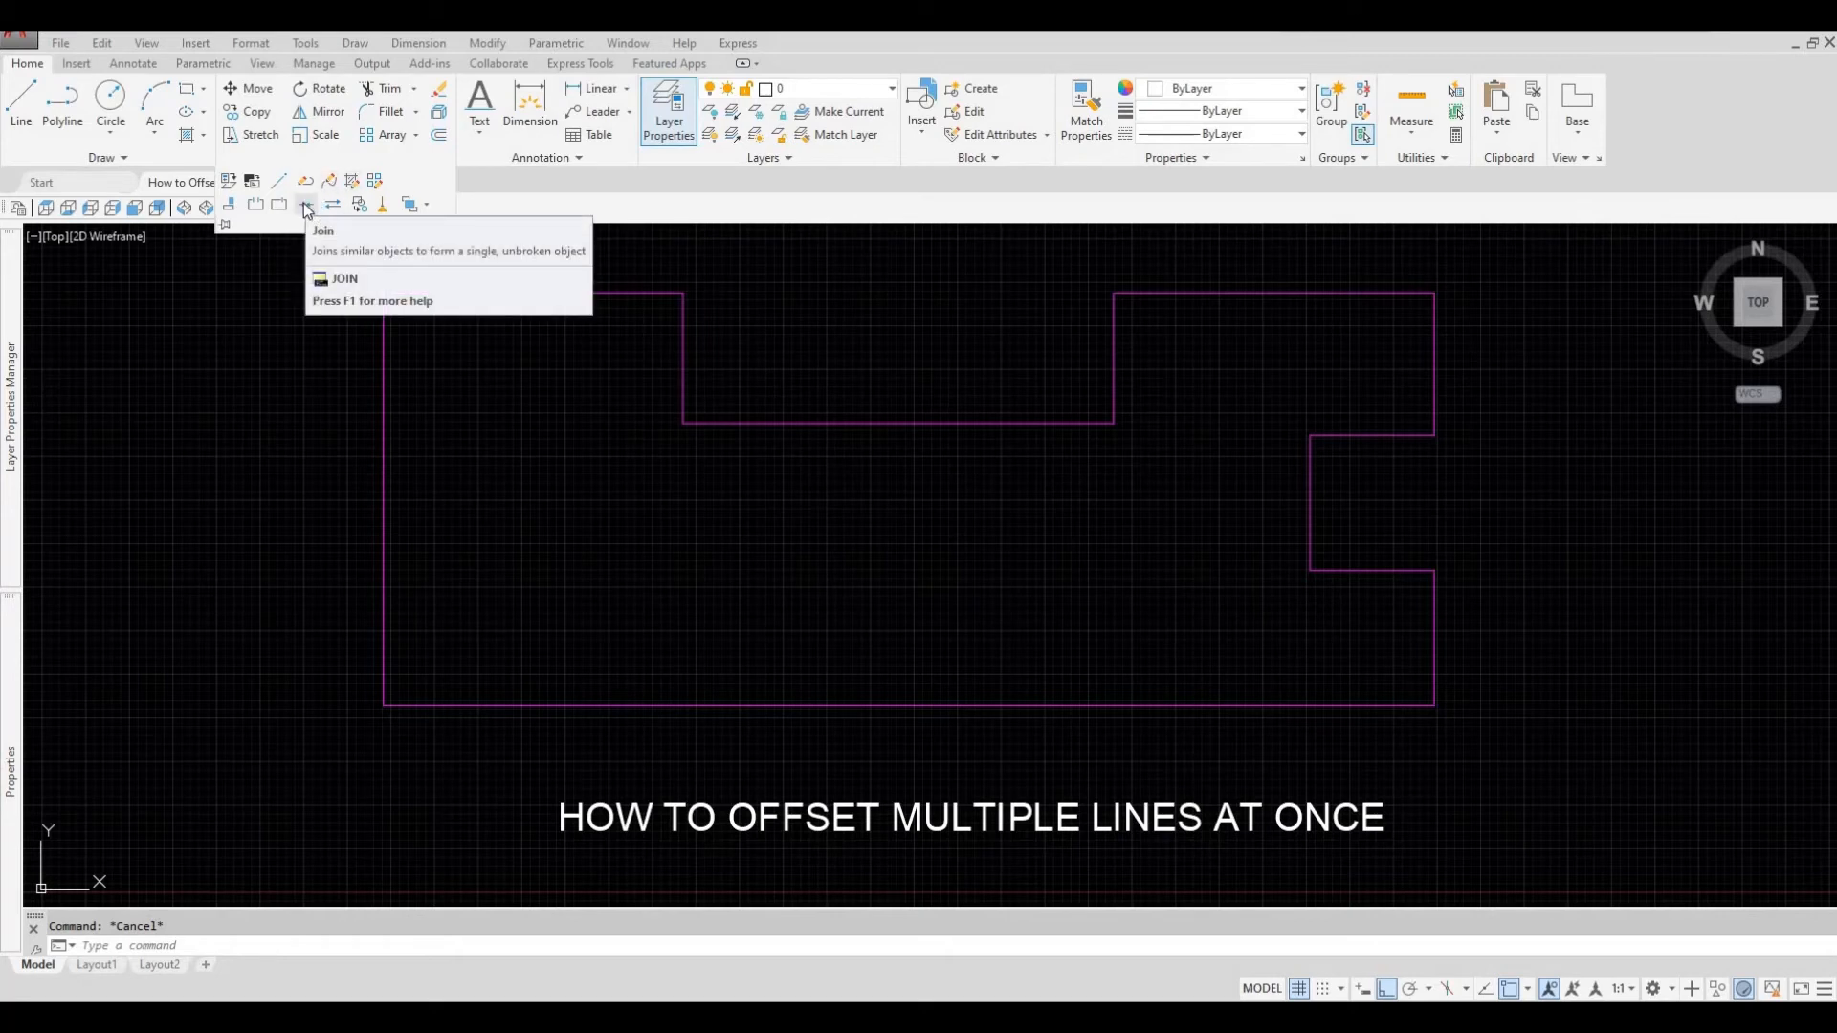
left_click(304, 205)
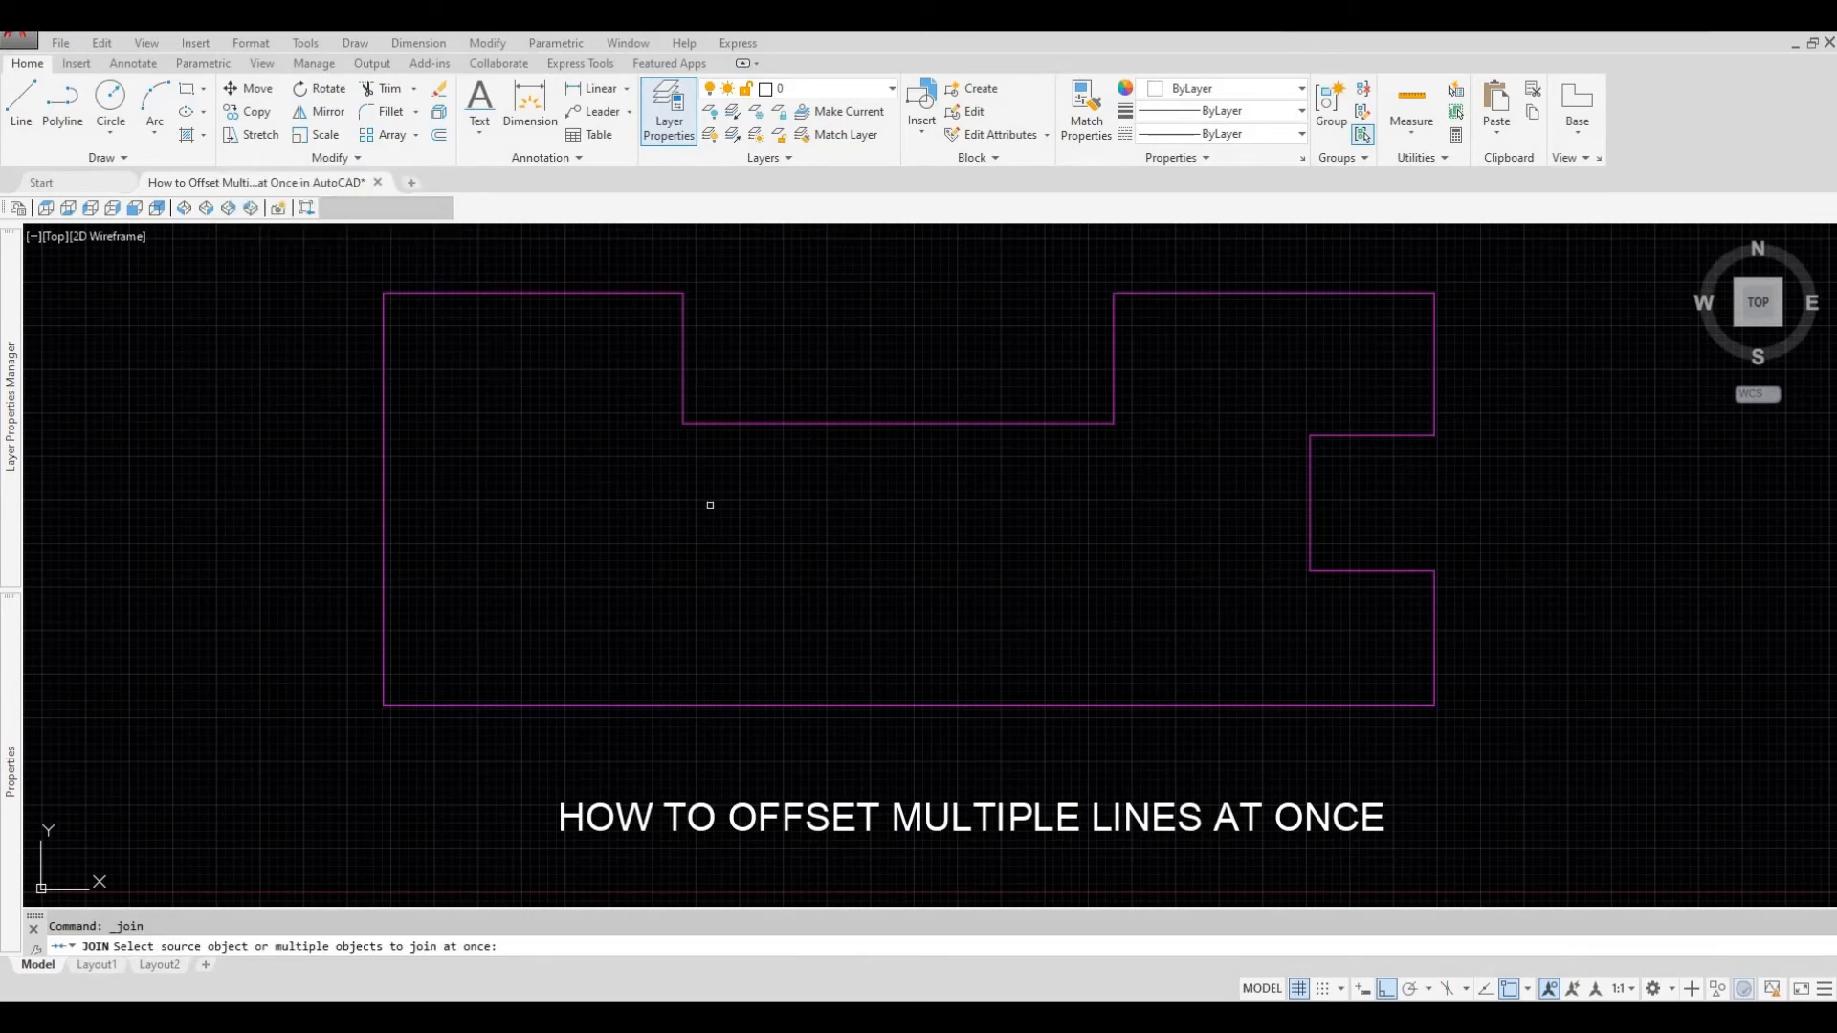
mouse_move(1148, 672)
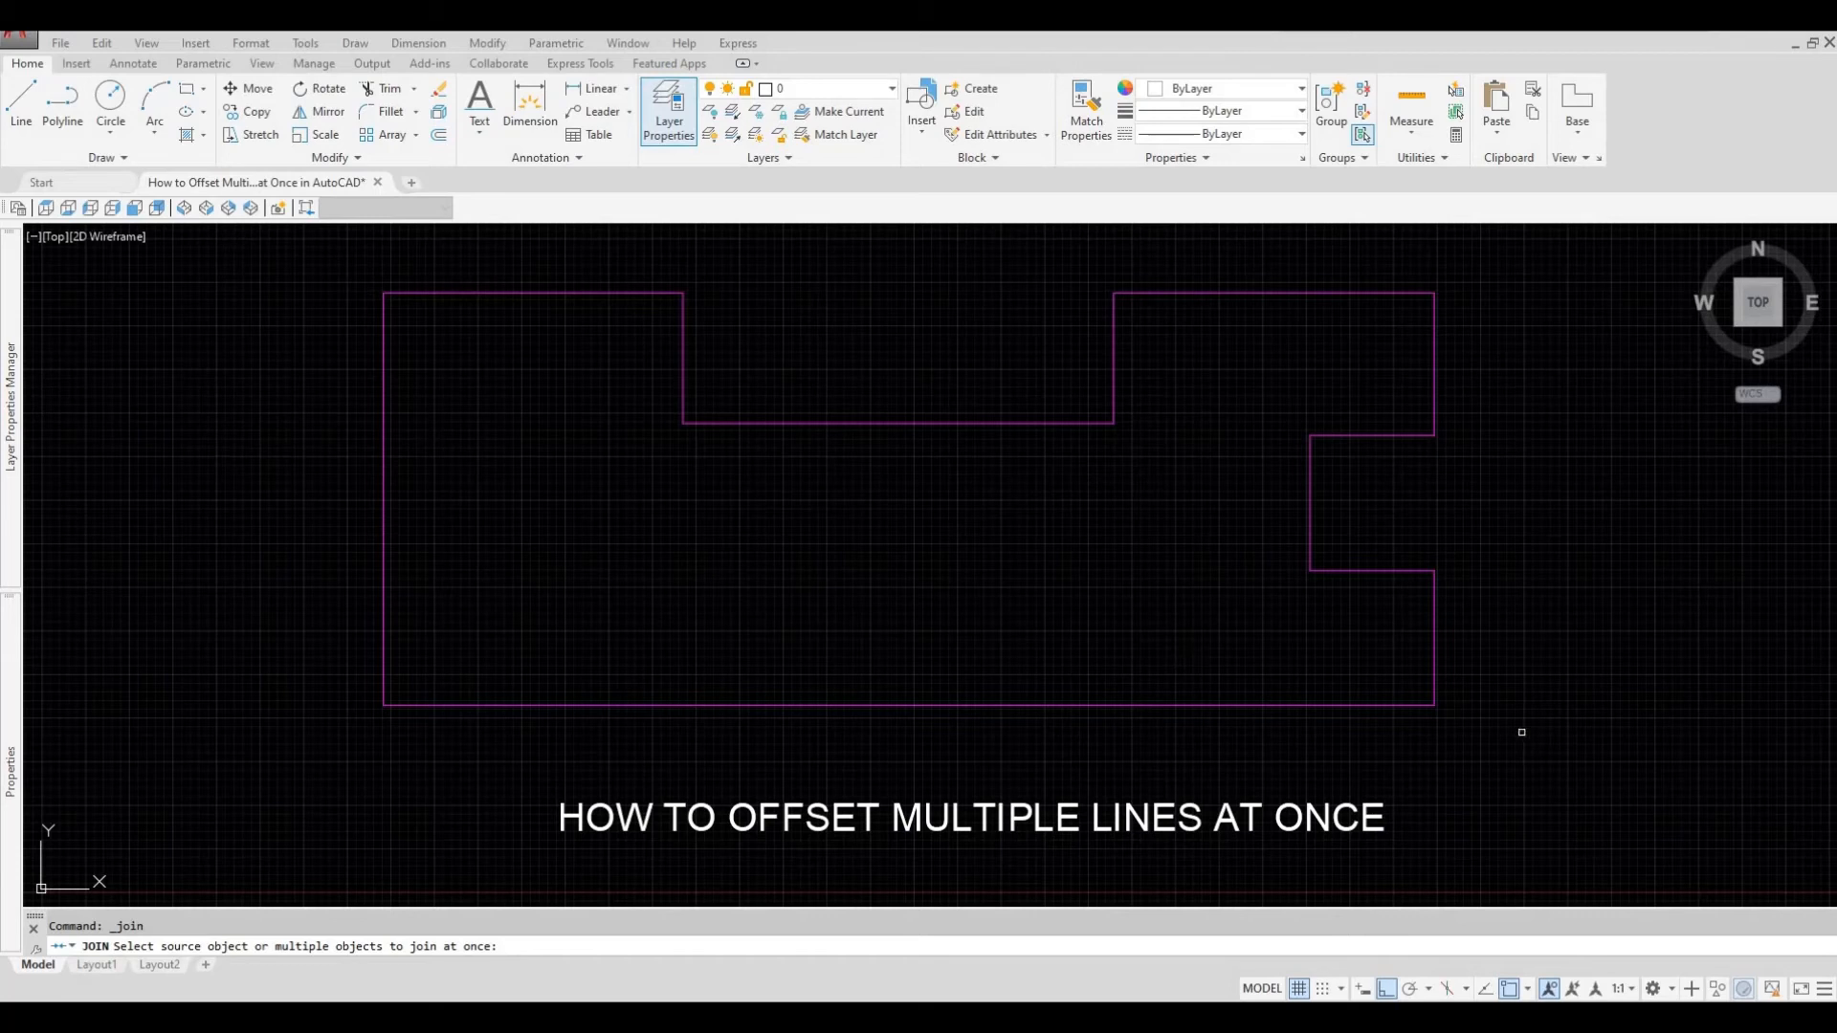
left_click_drag(1521, 733, 310, 283)
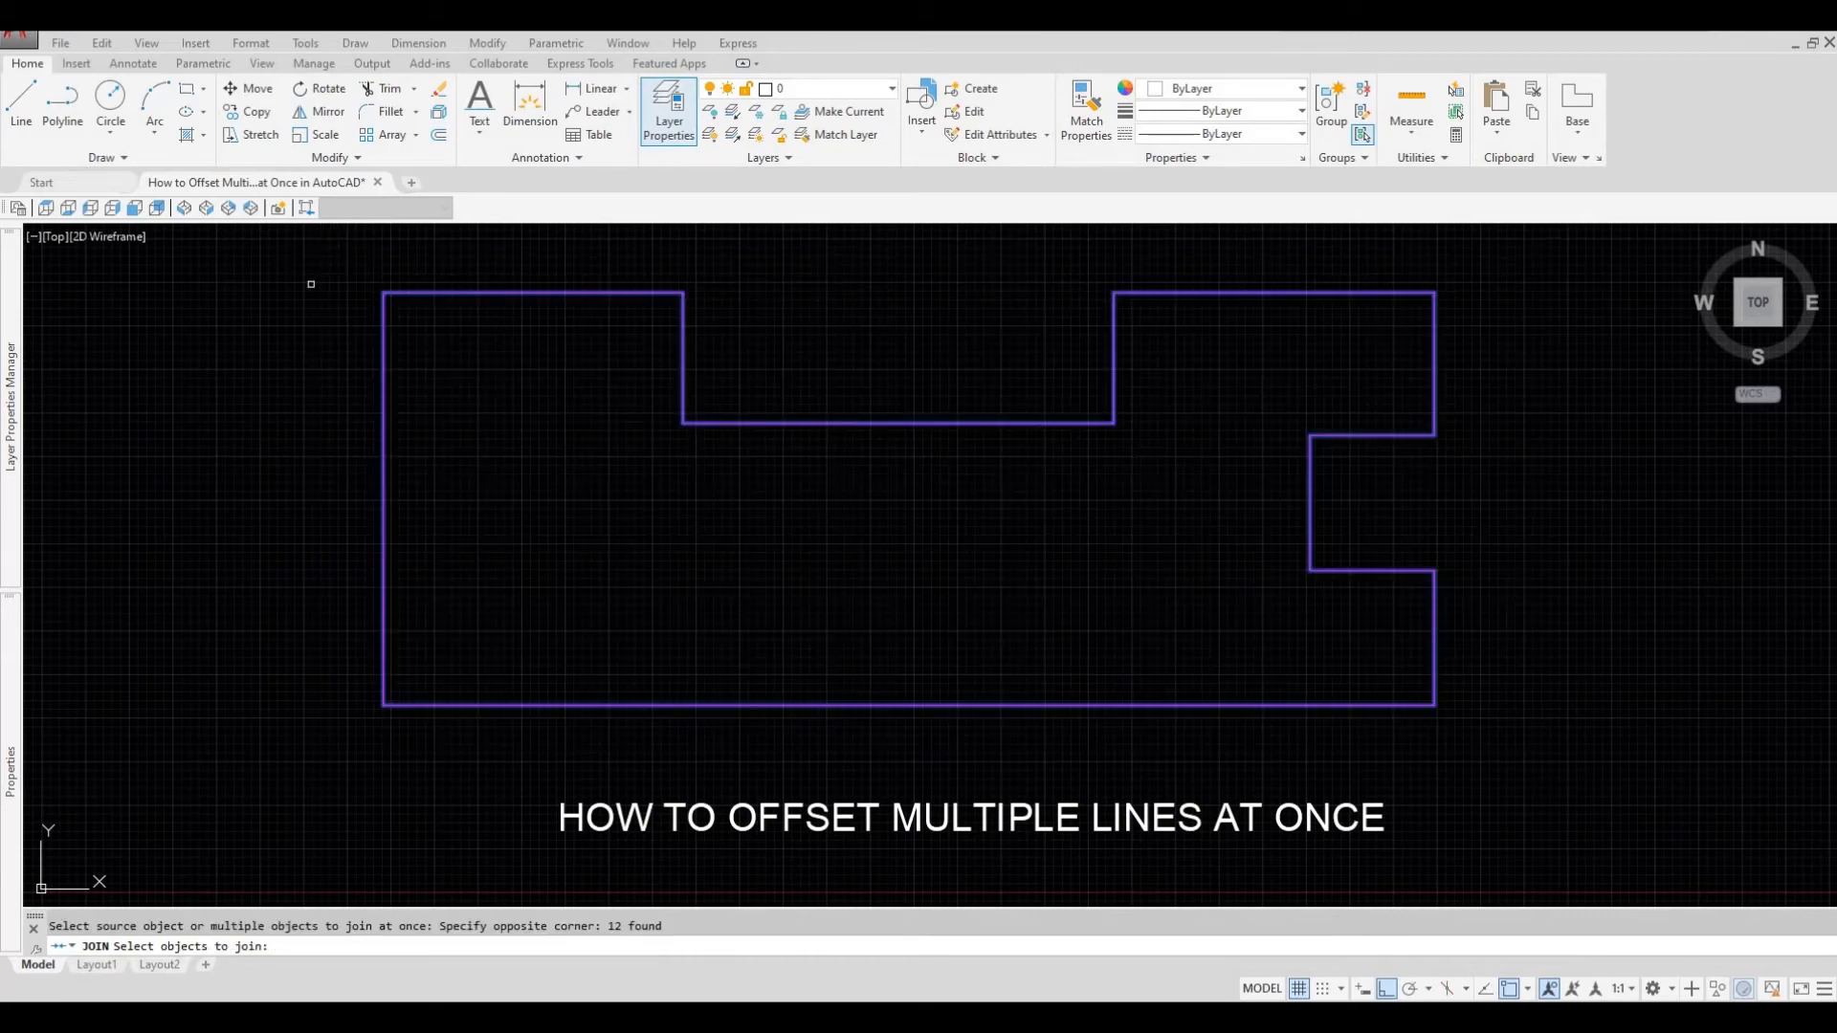
mouse_move(295, 310)
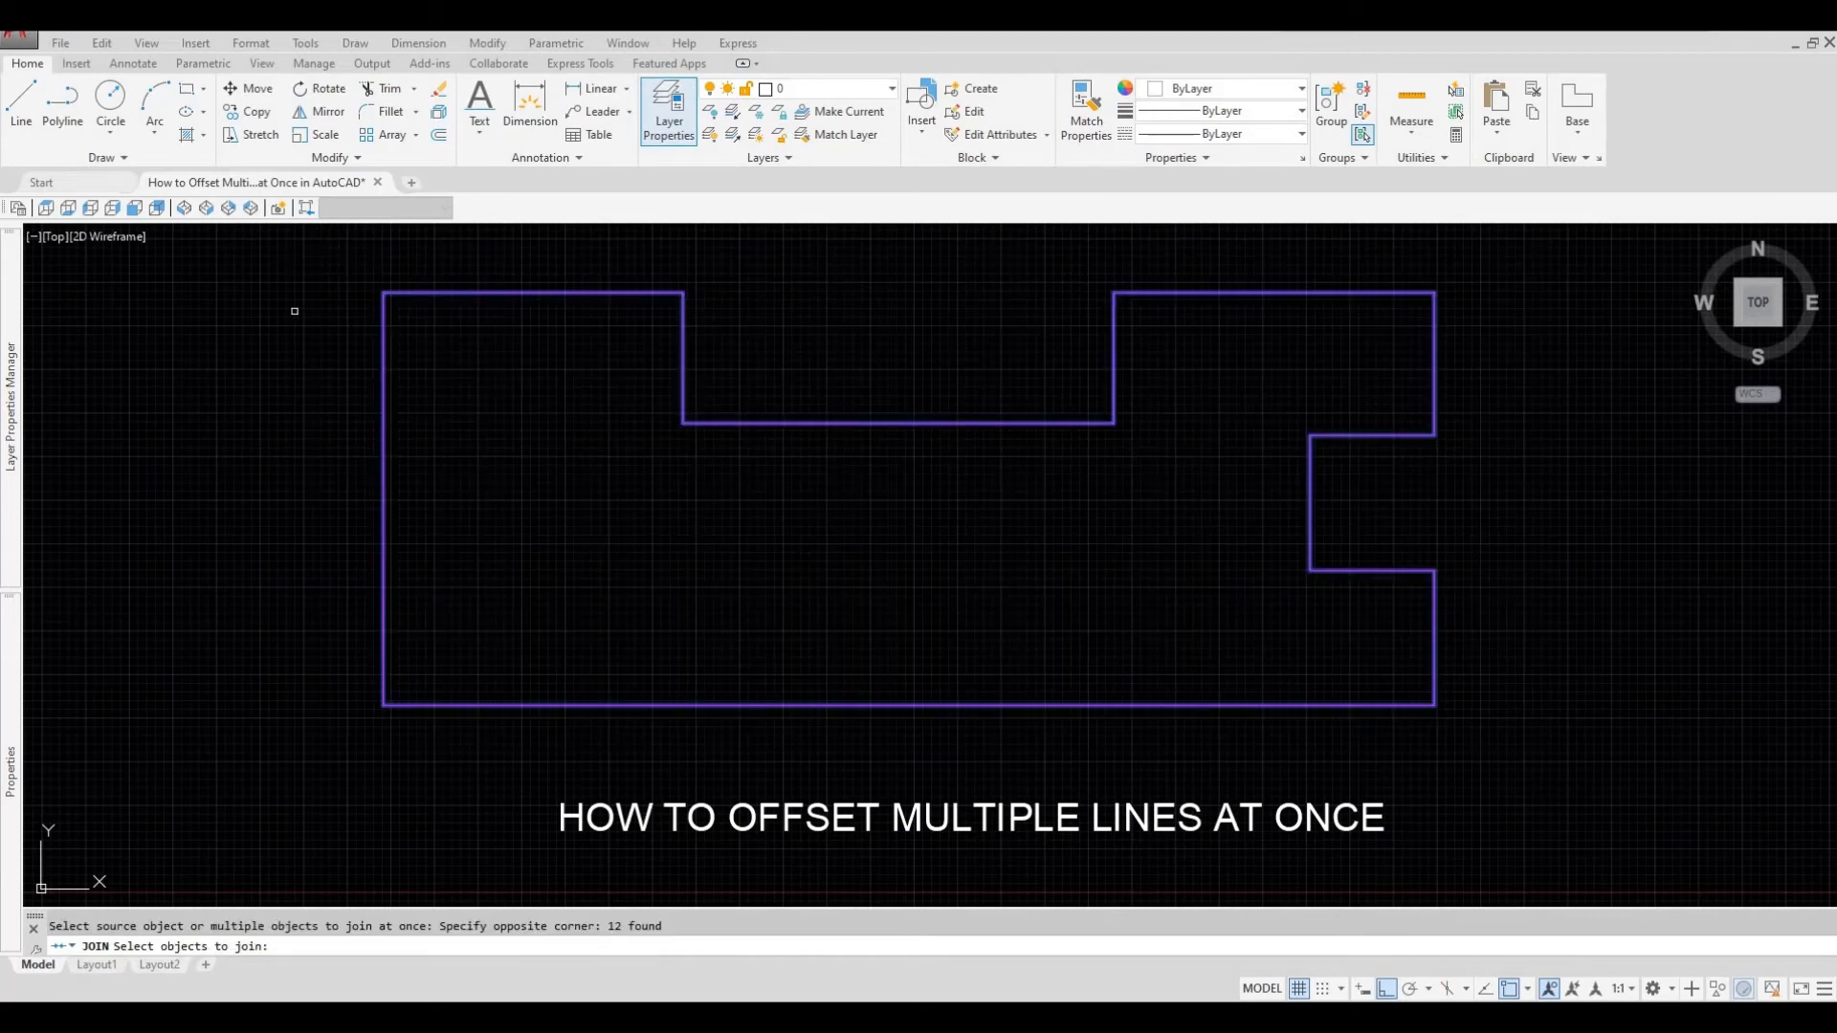
key("enter")
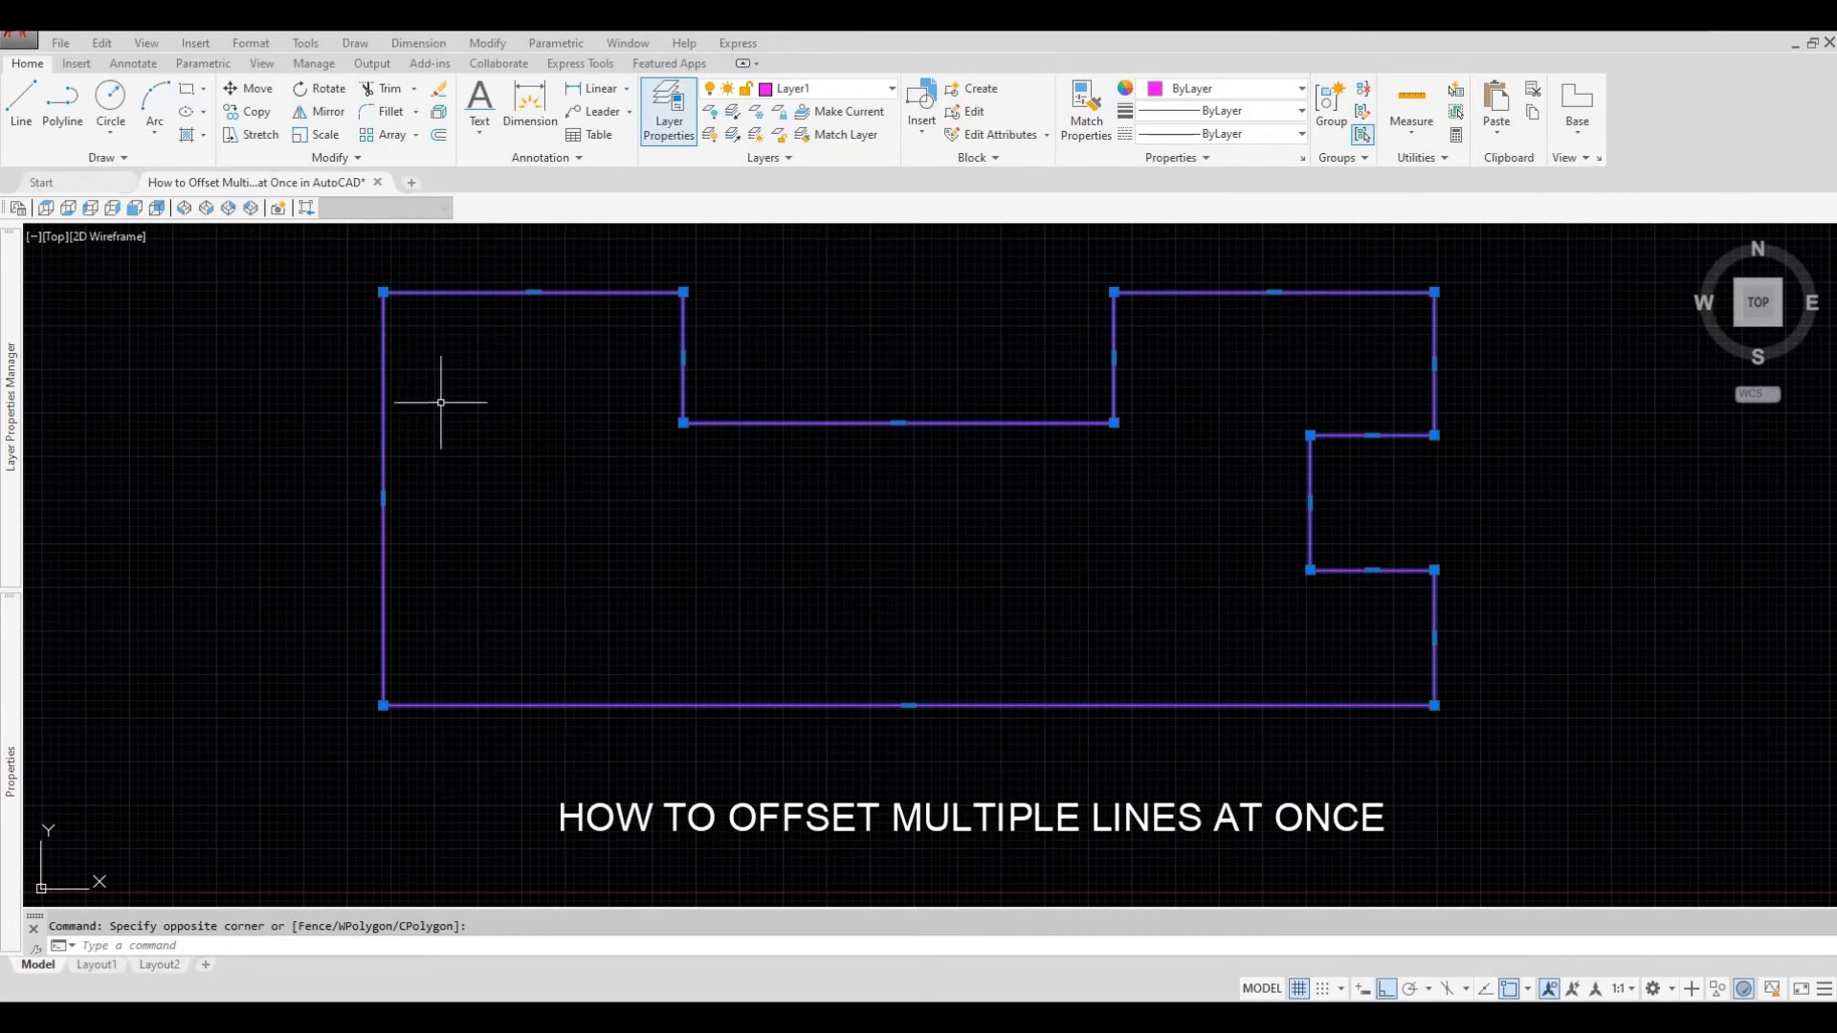
mouse_move(444, 563)
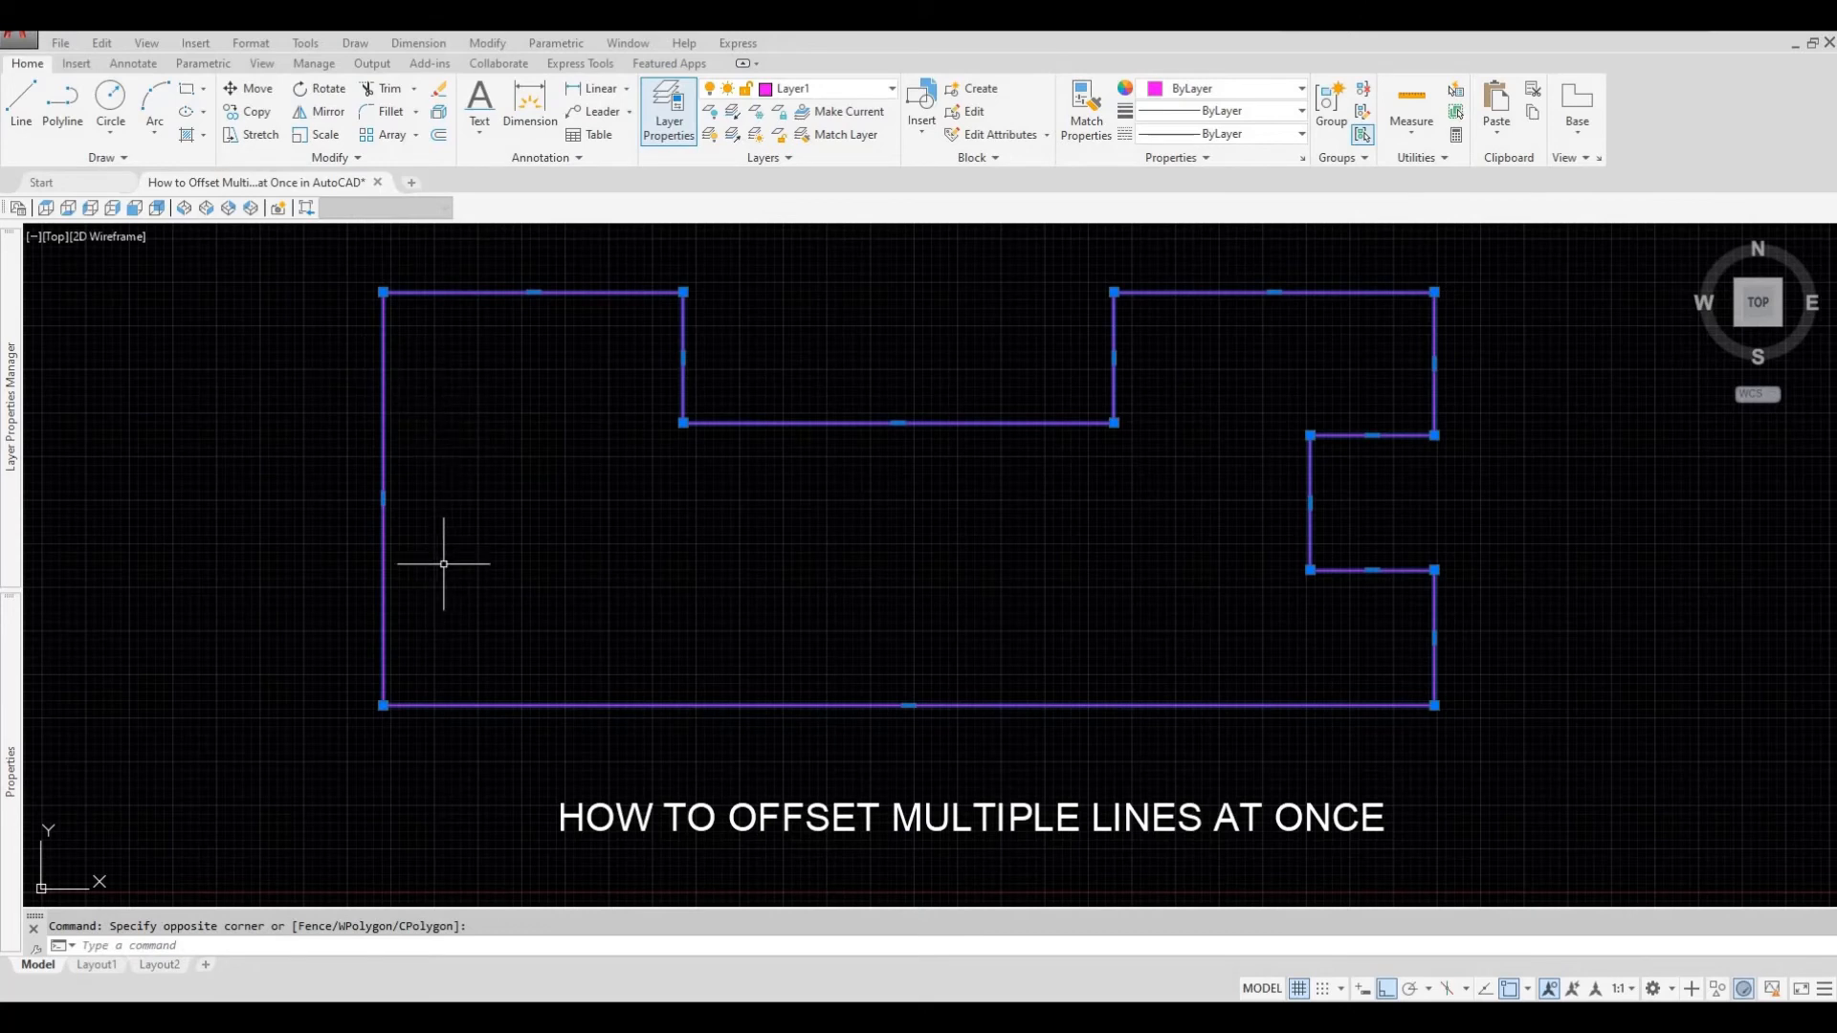
mouse_move(735, 542)
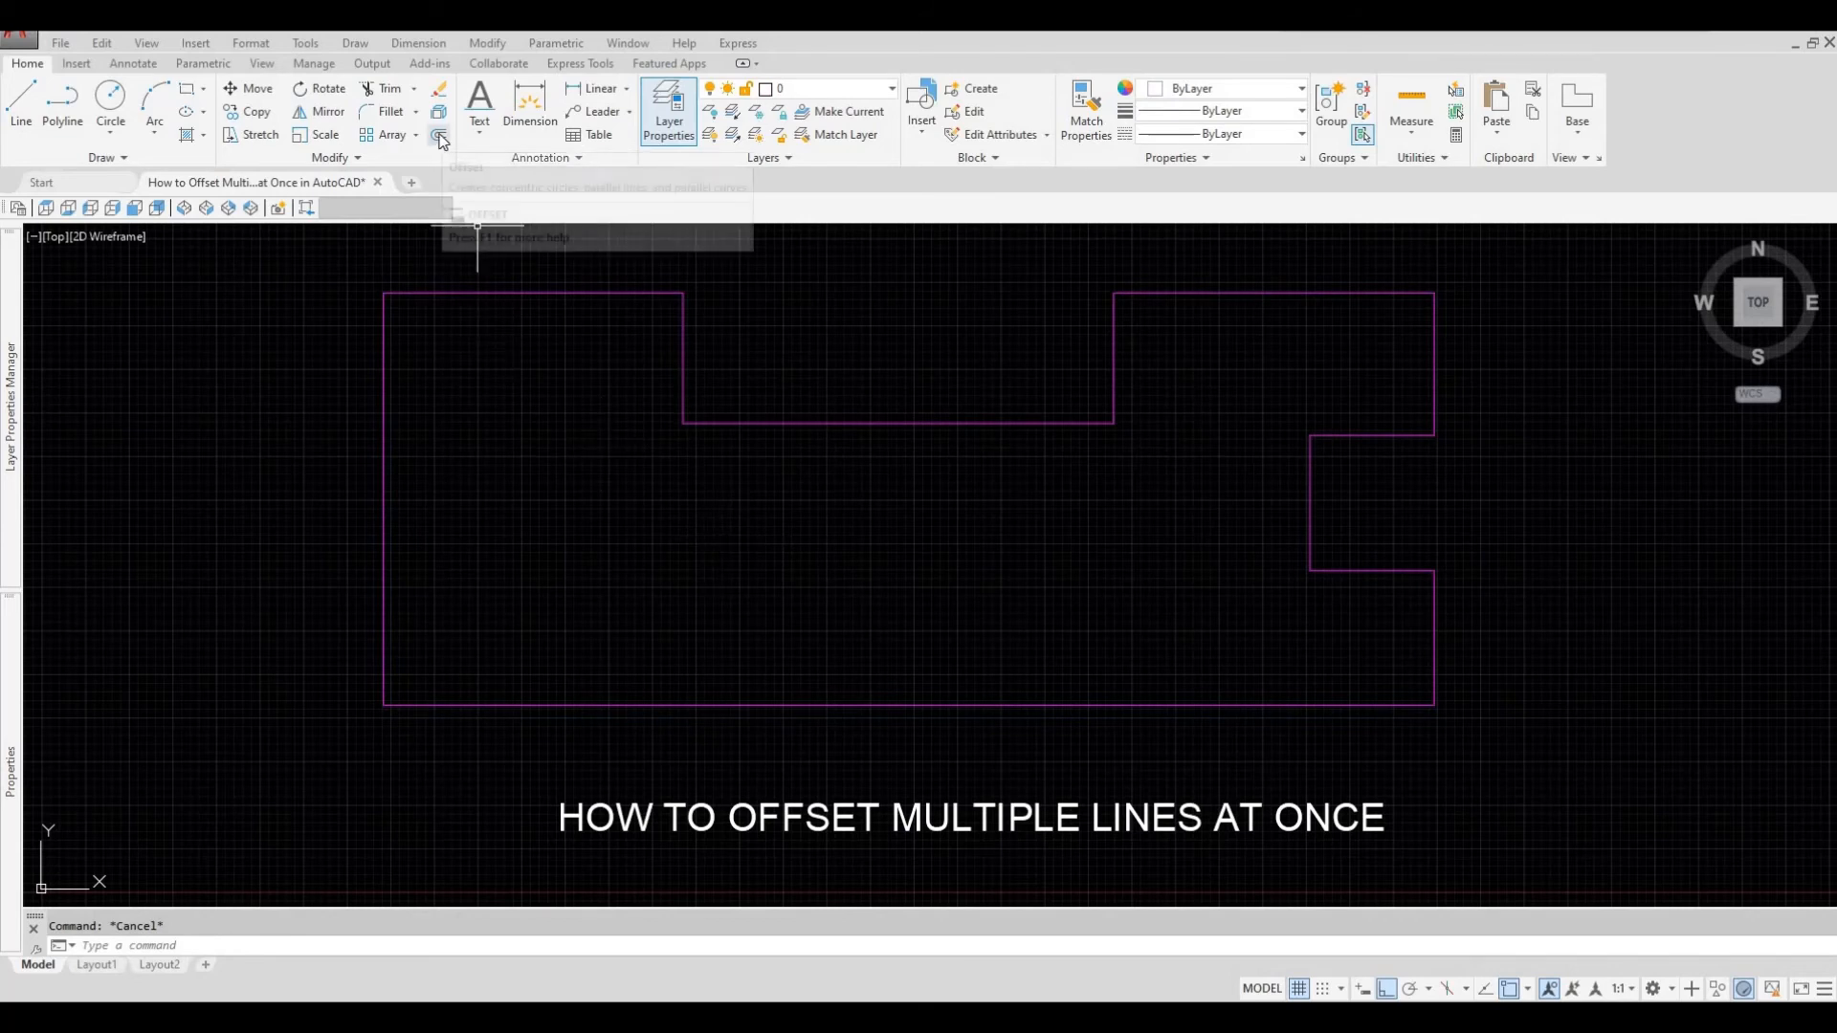
Step: Offset the joined polyline 100 units outward to form the surrounding outline
left_click(438, 134)
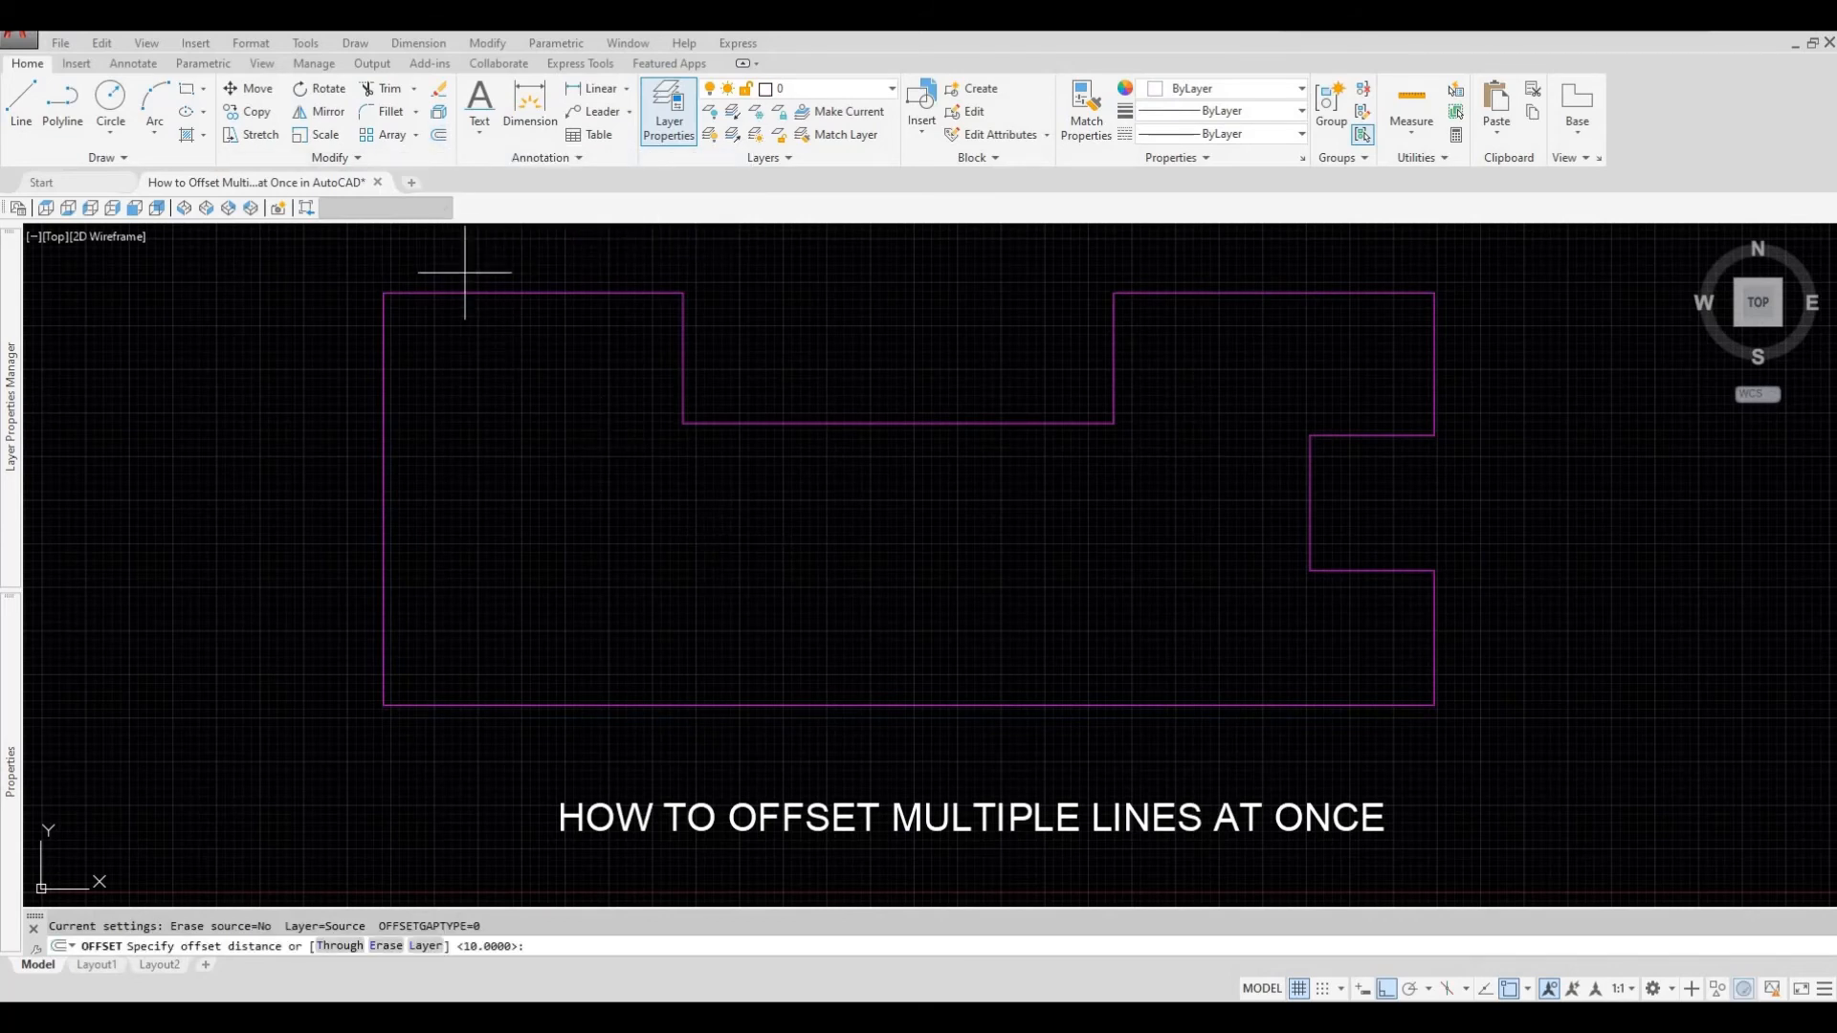
mouse_move(429, 337)
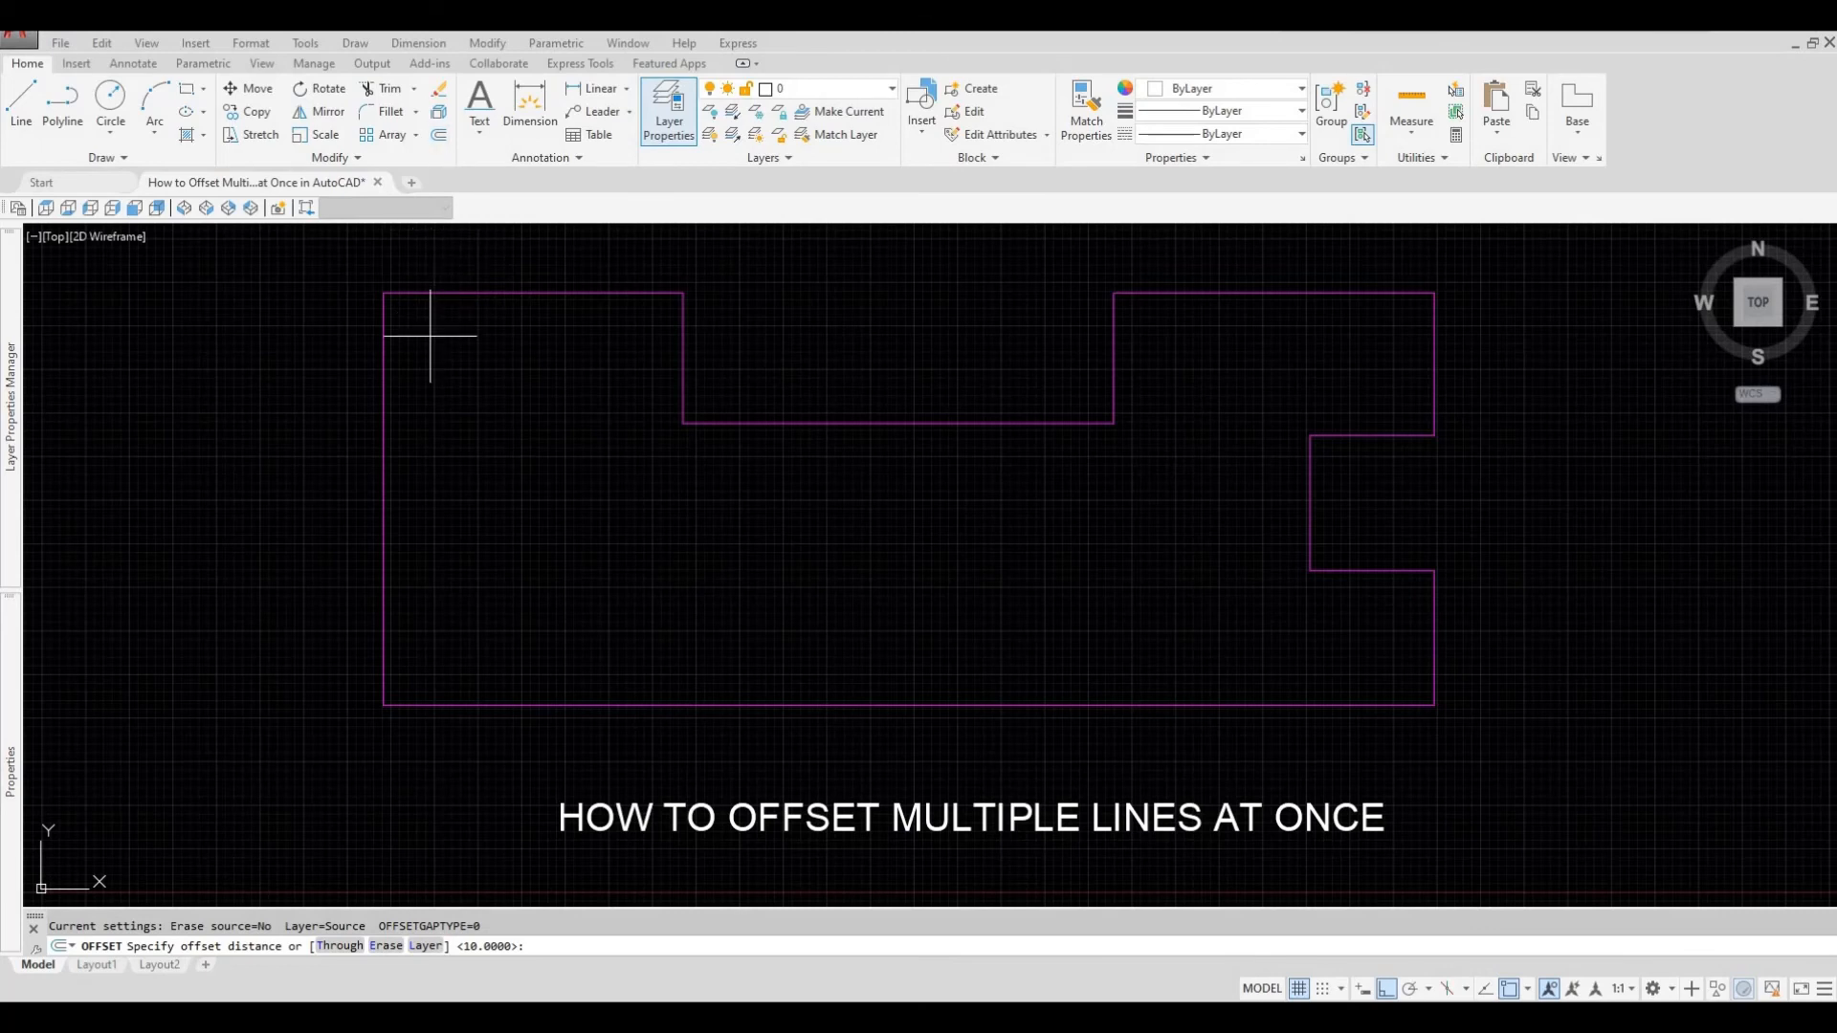
mouse_move(474, 369)
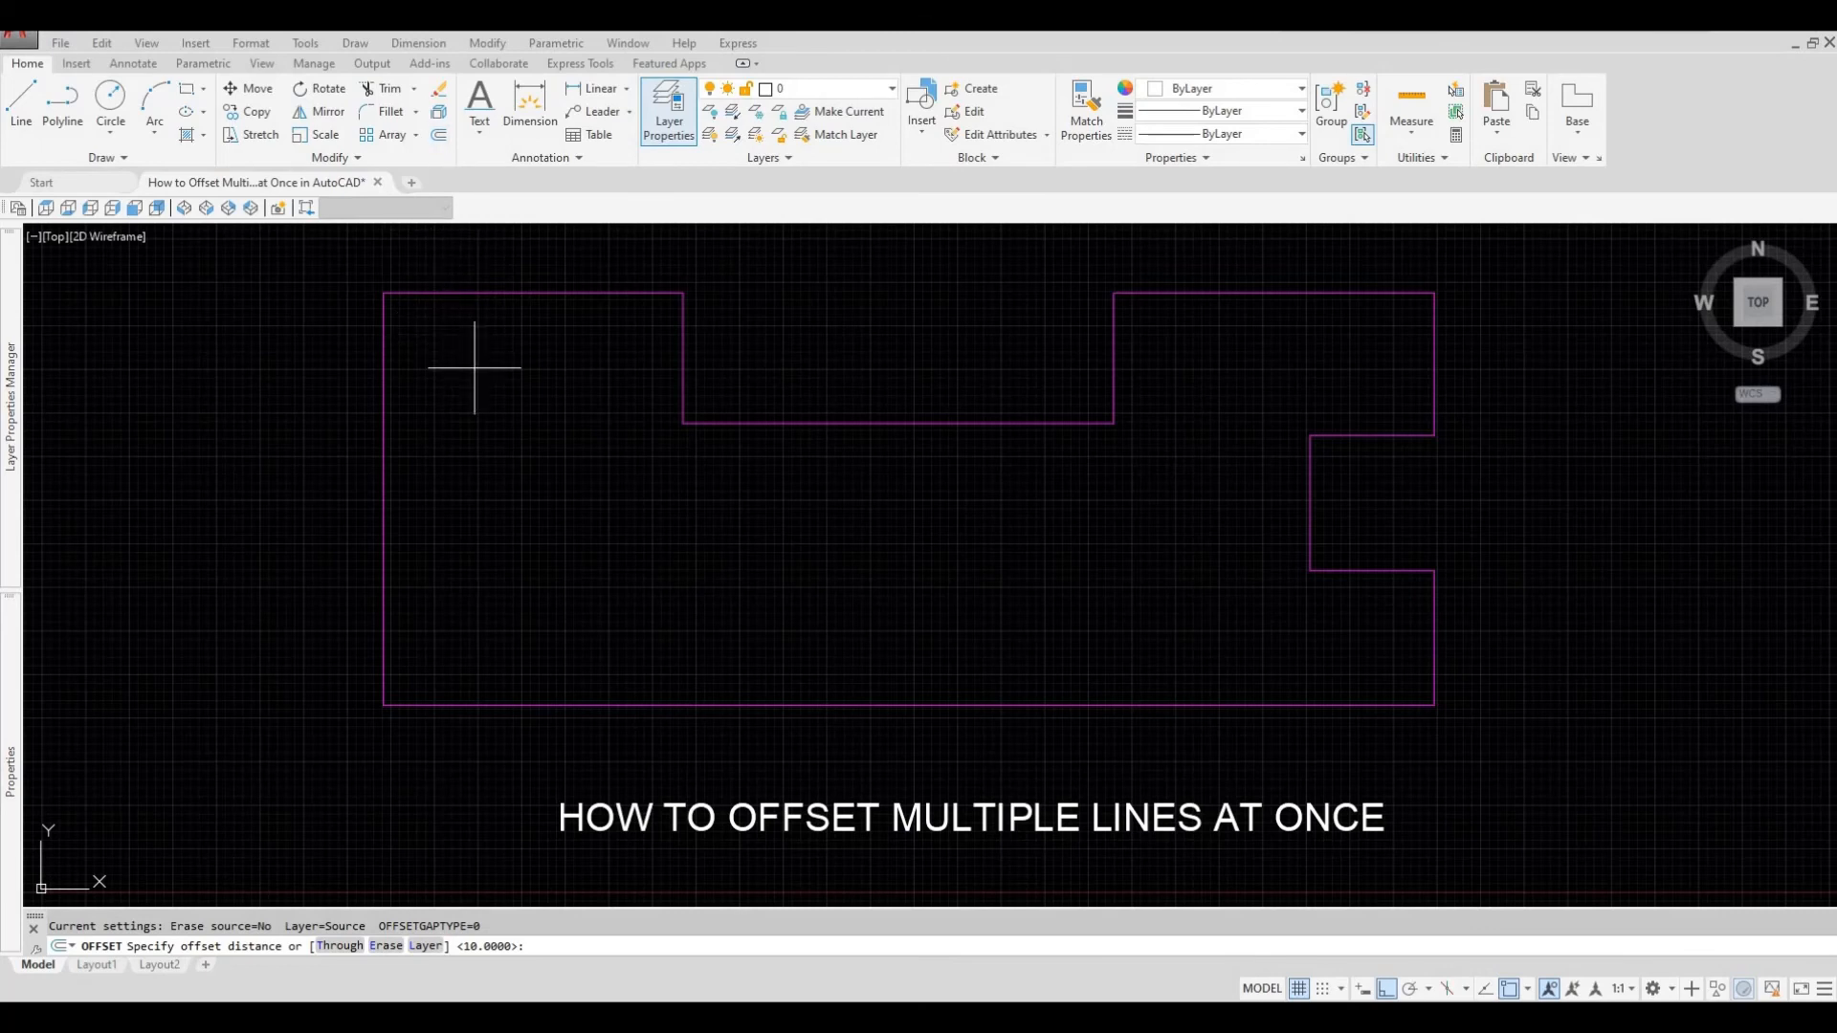
type("100")
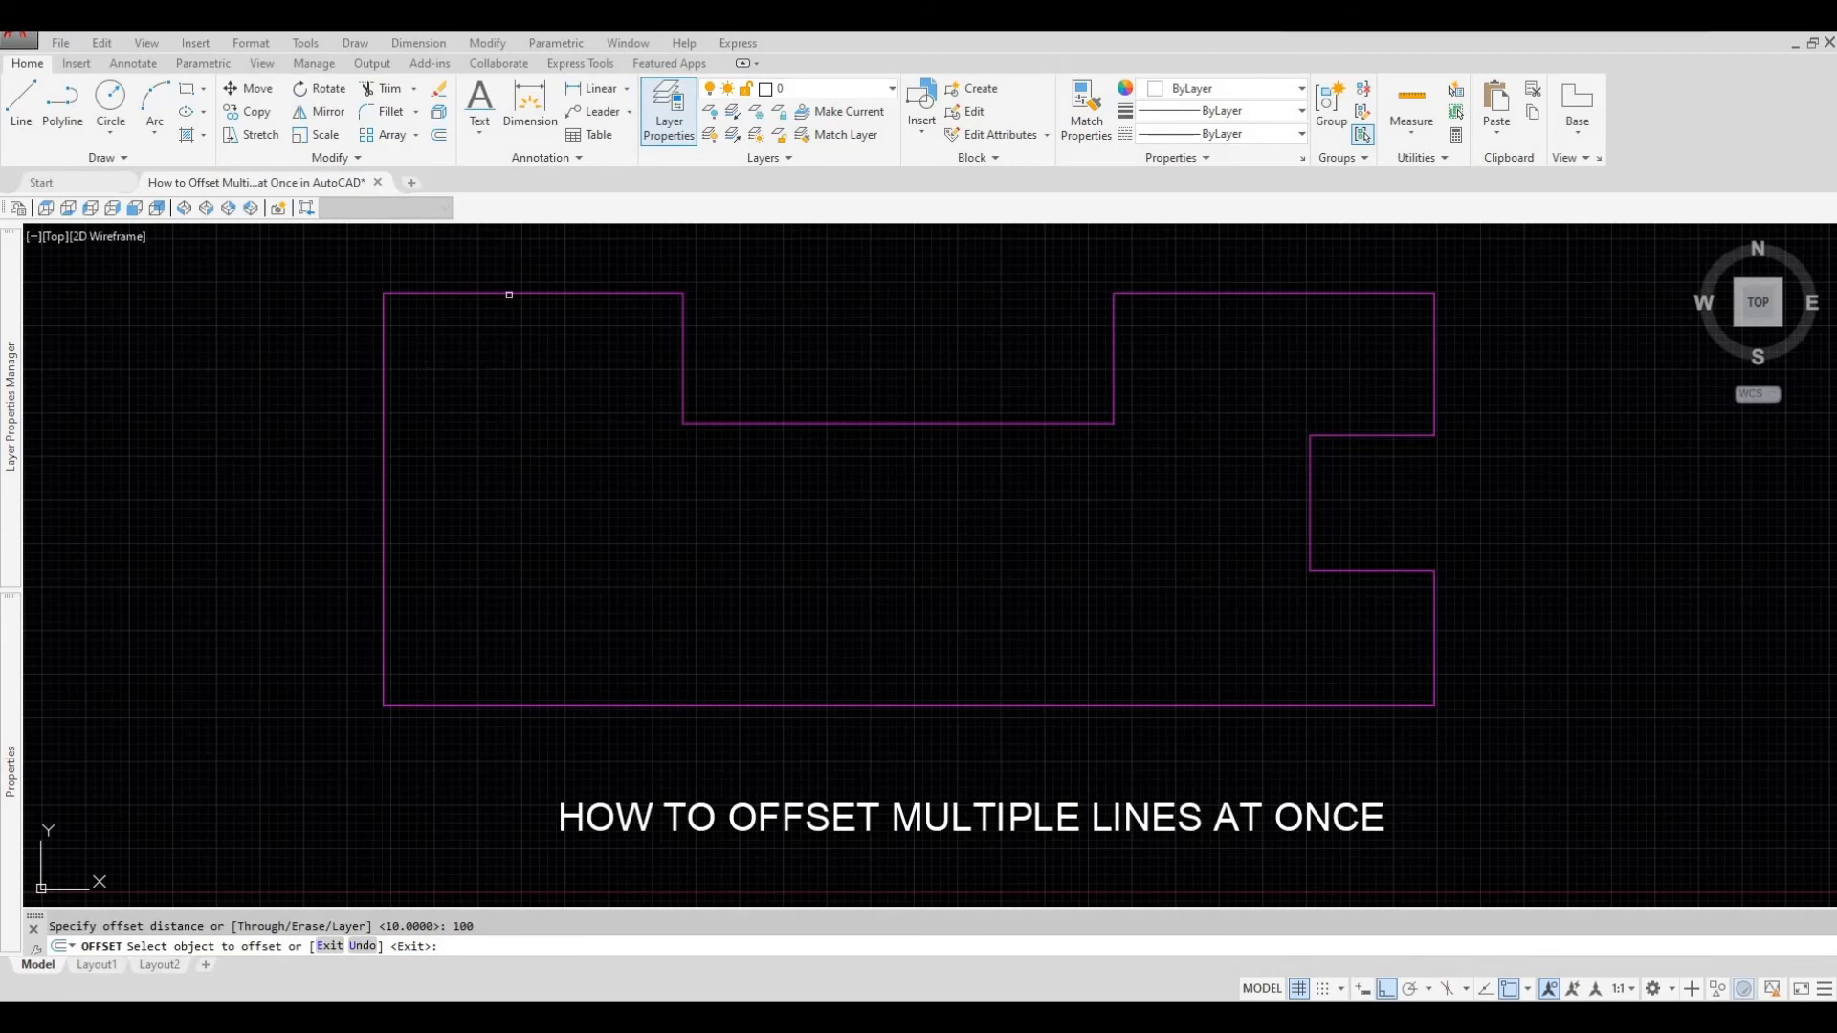
left_click(509, 287)
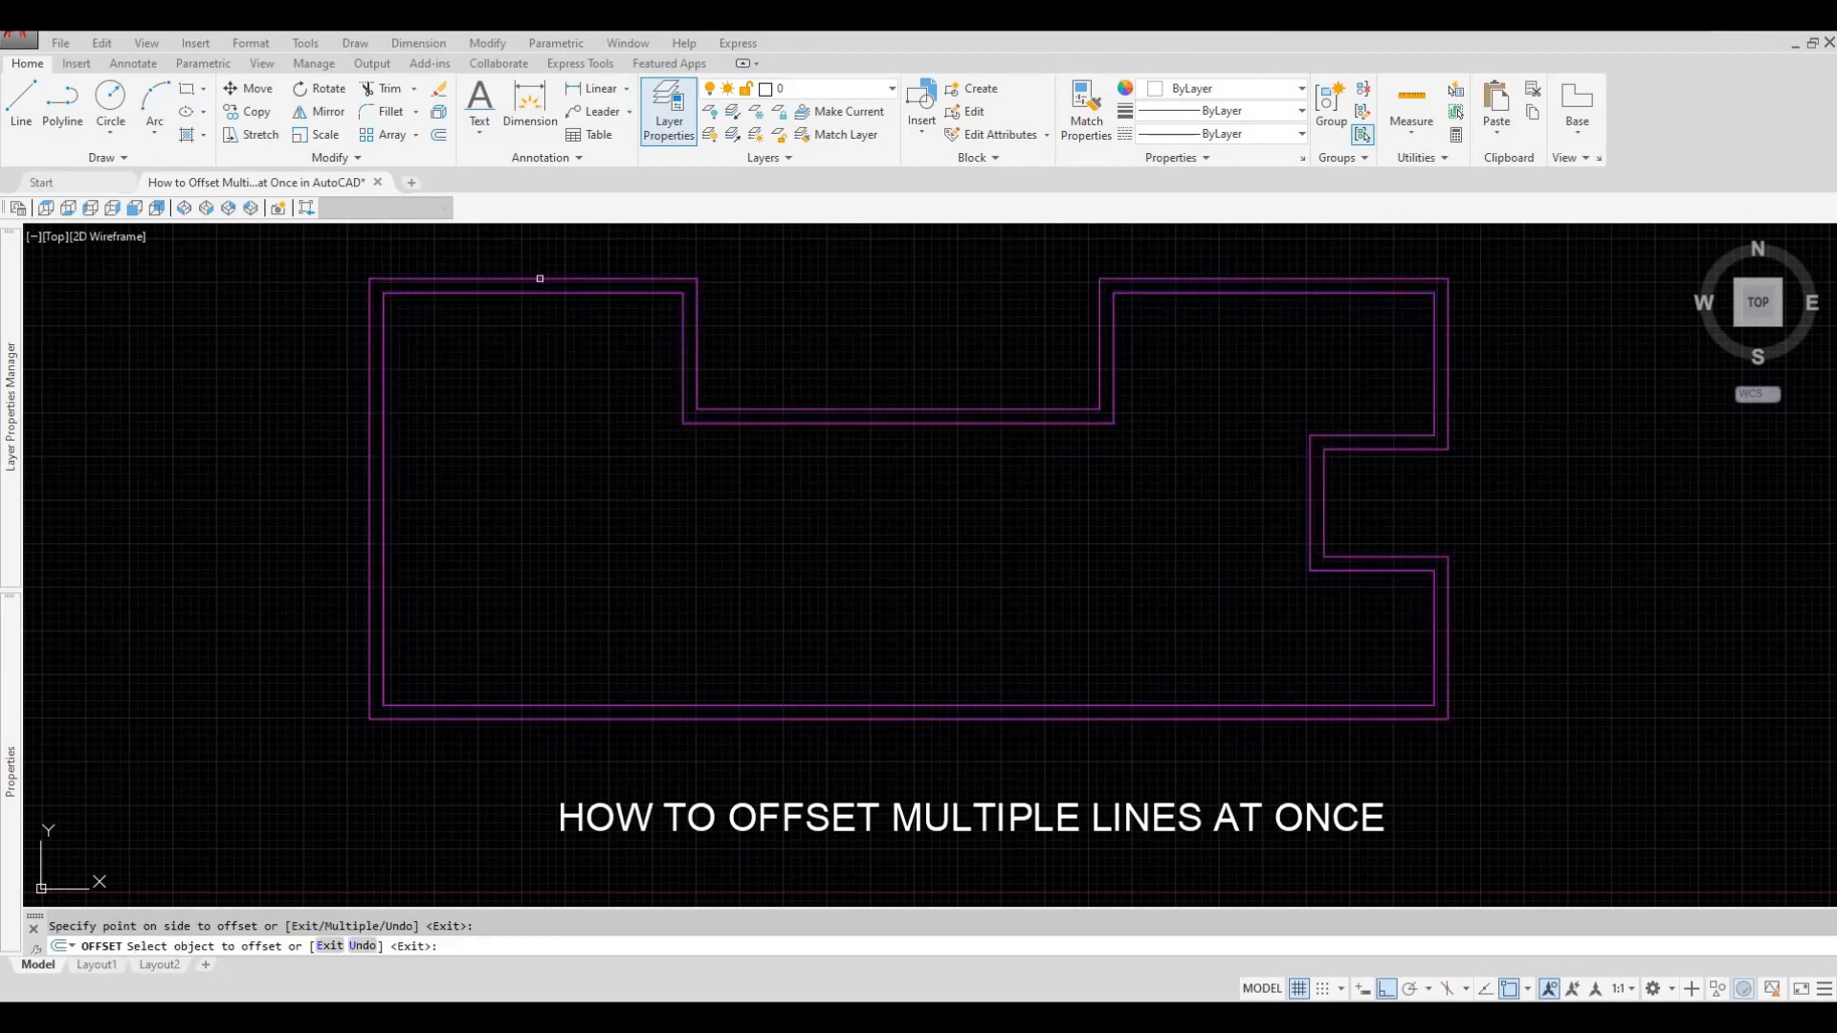
mouse_move(588, 420)
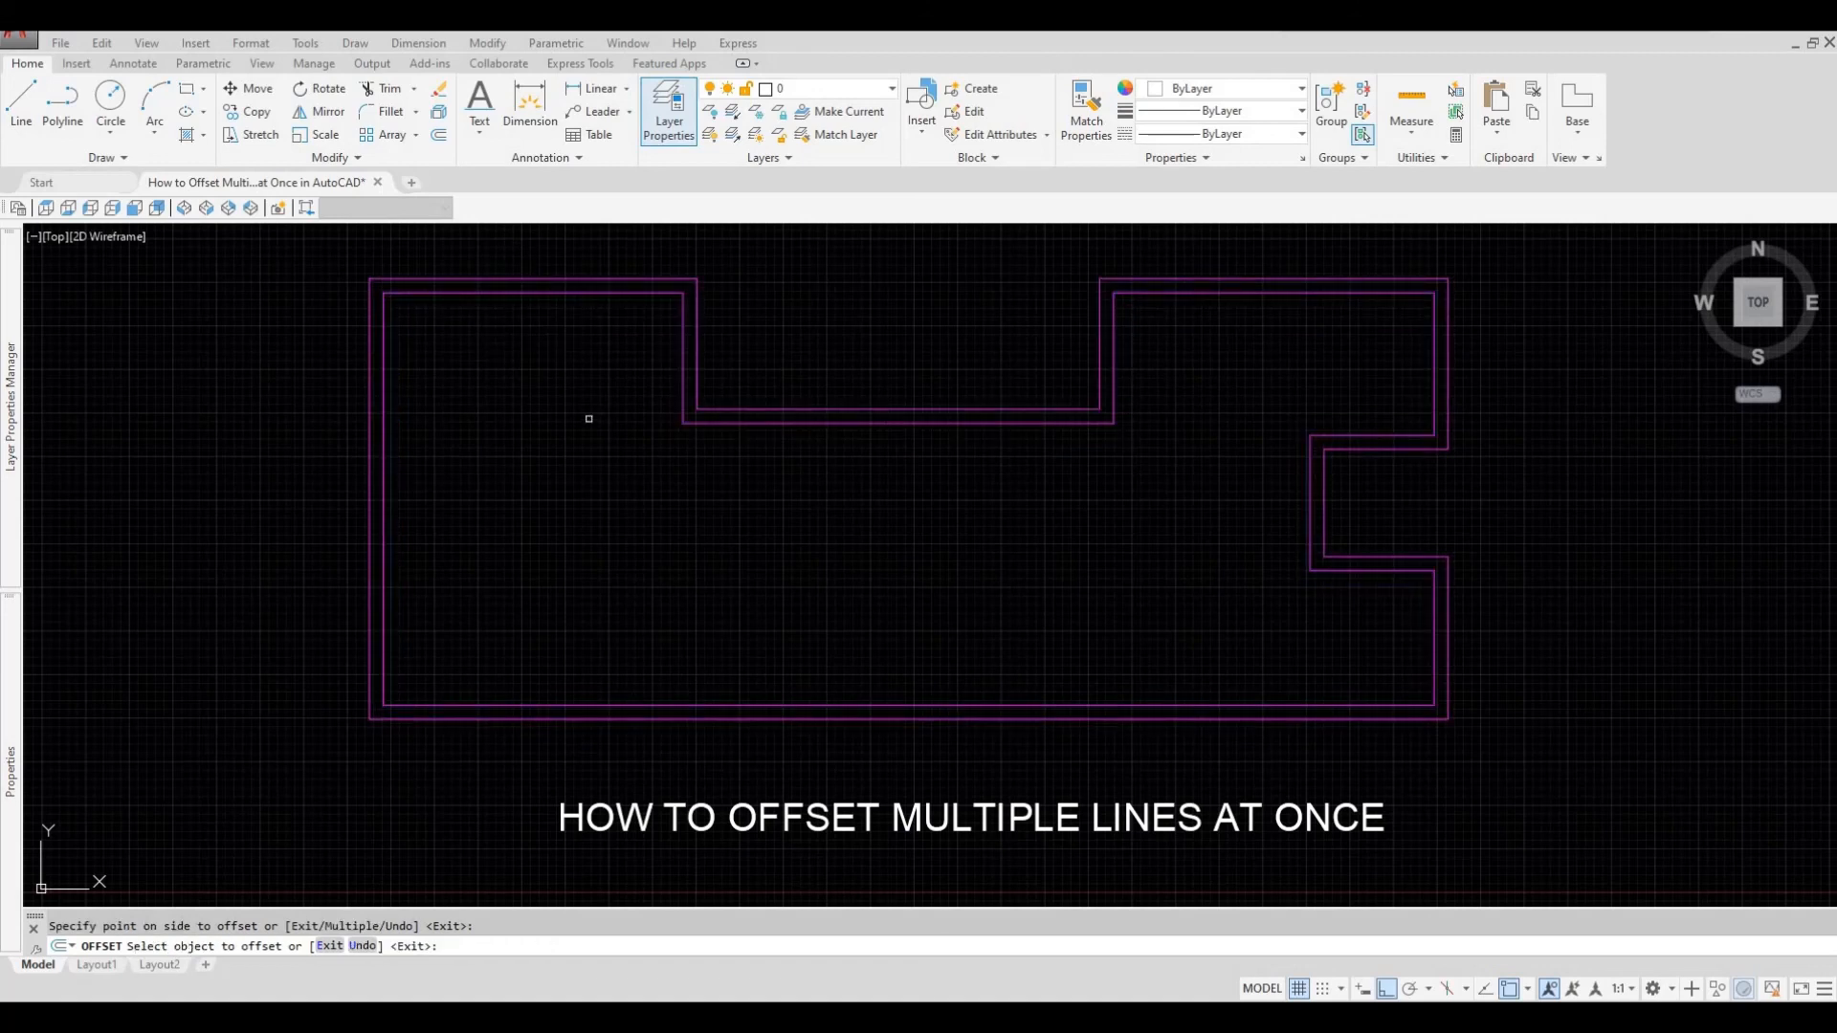